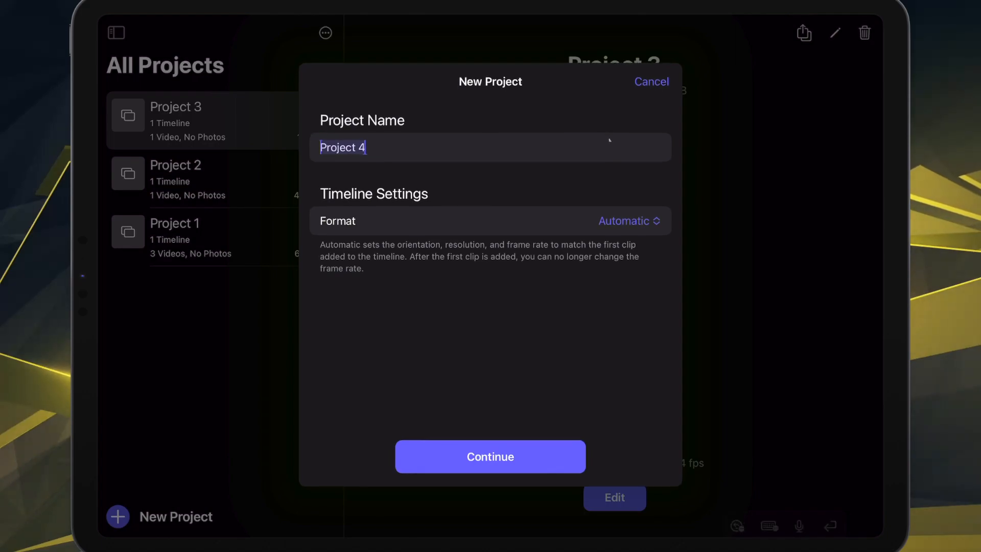
Create the project 'I tech' keeping the Automatic timeline format and continue into it.
type("I tech")
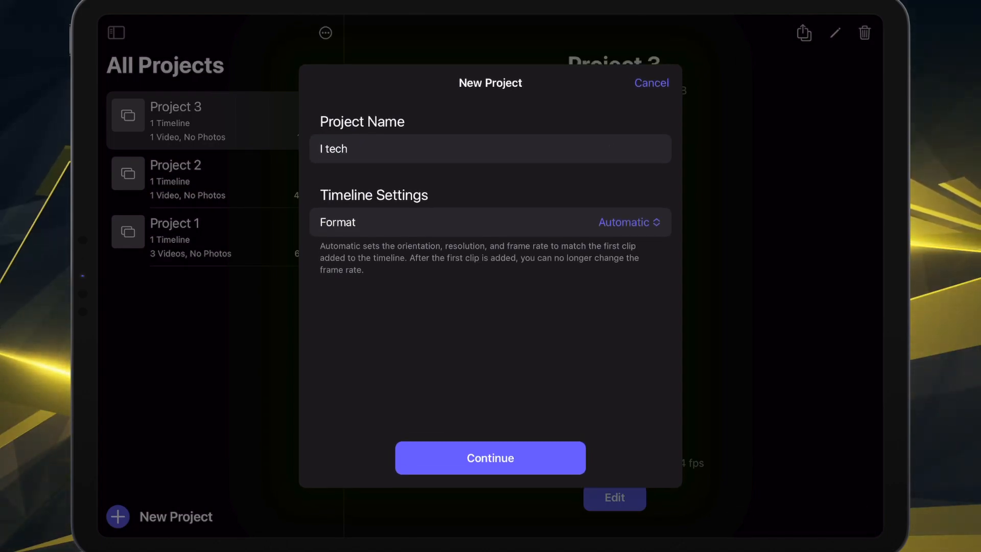
left_click(628, 221)
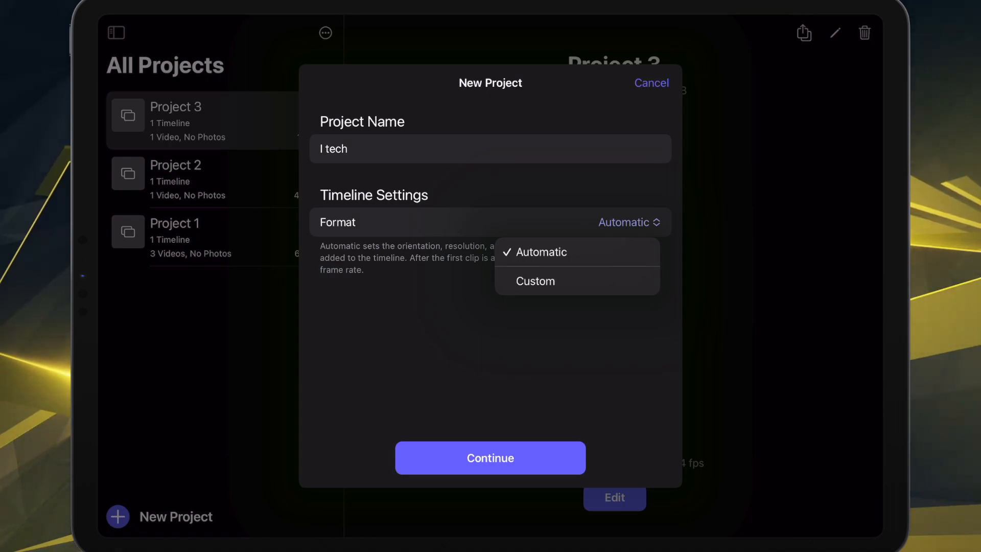
left_click(541, 252)
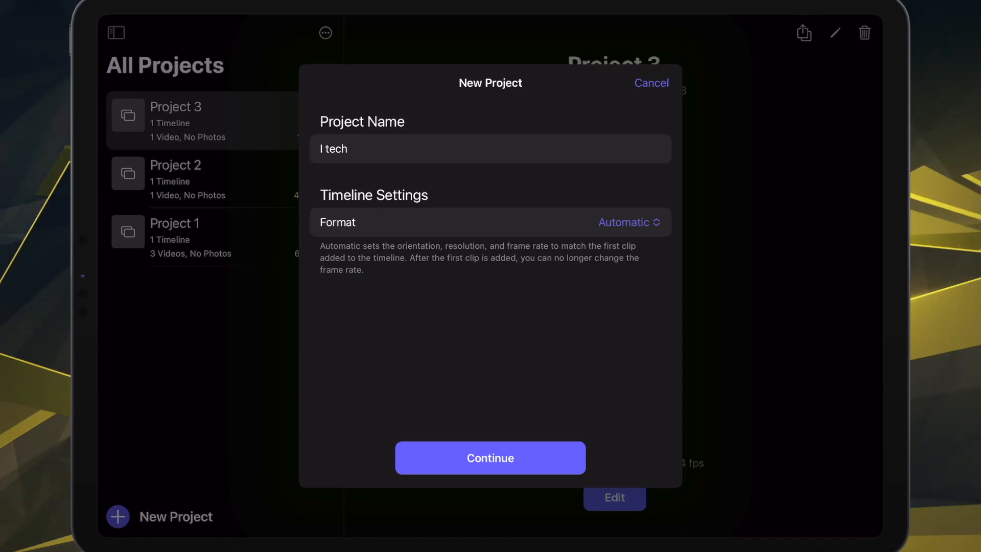
left_click(490, 457)
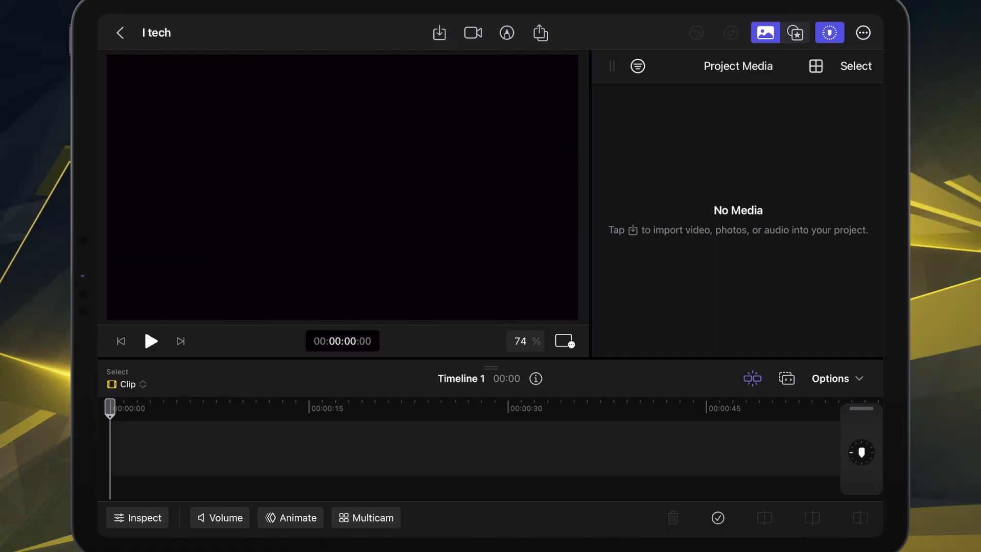
left_click(439, 32)
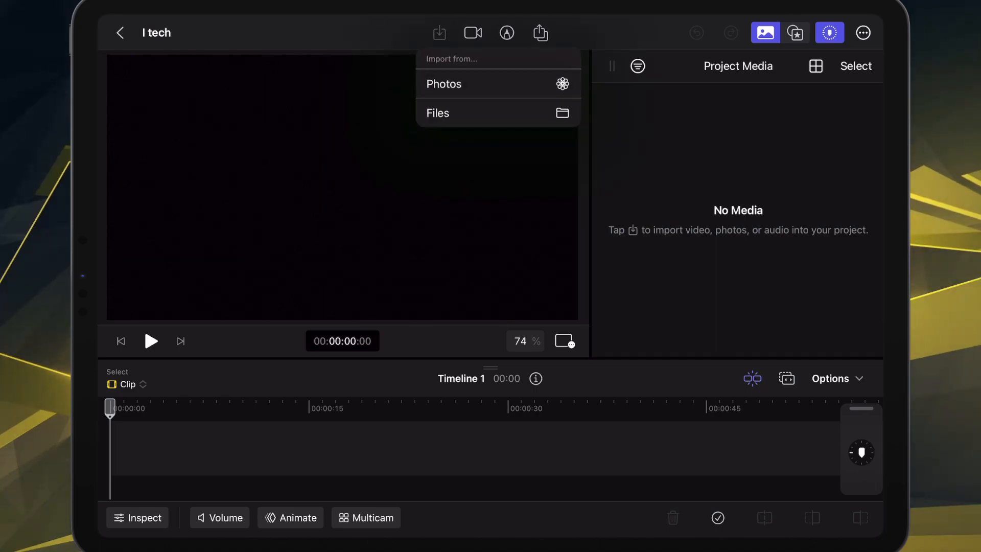
left_click(438, 112)
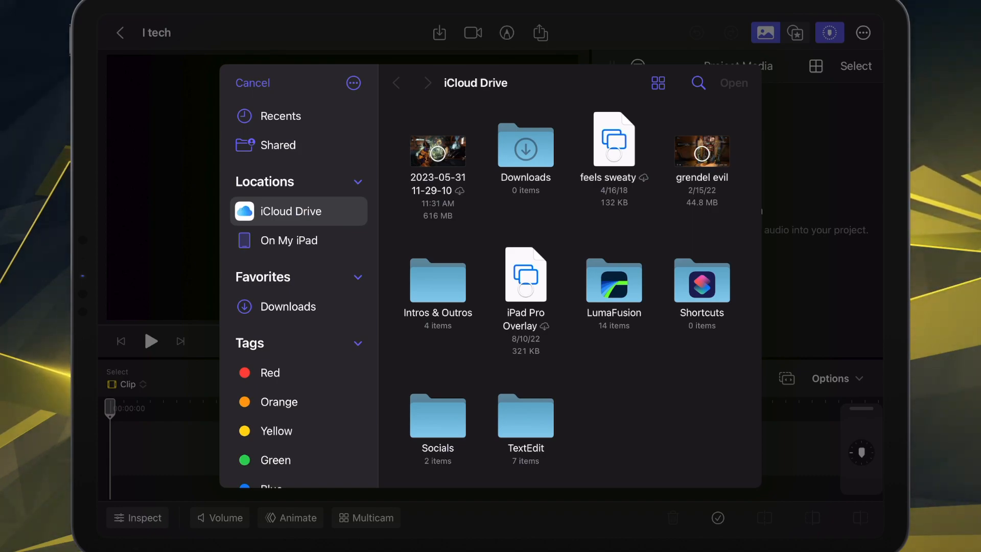
double_click(437, 283)
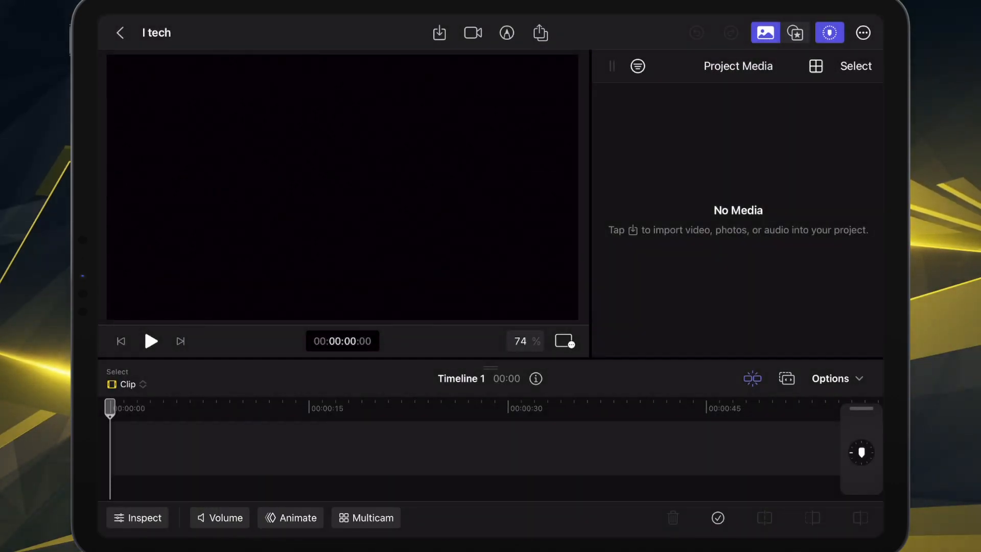
left_click(439, 33)
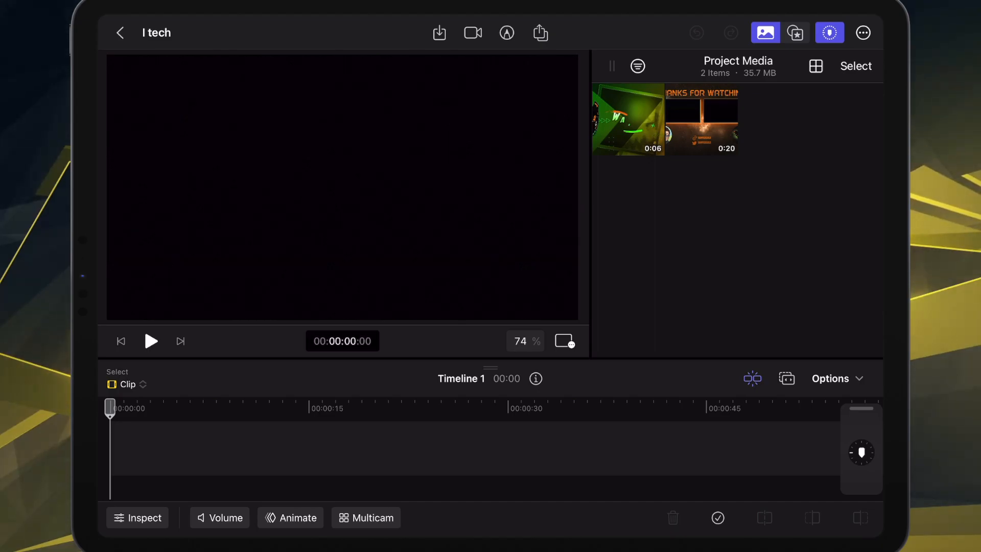
left_click(440, 33)
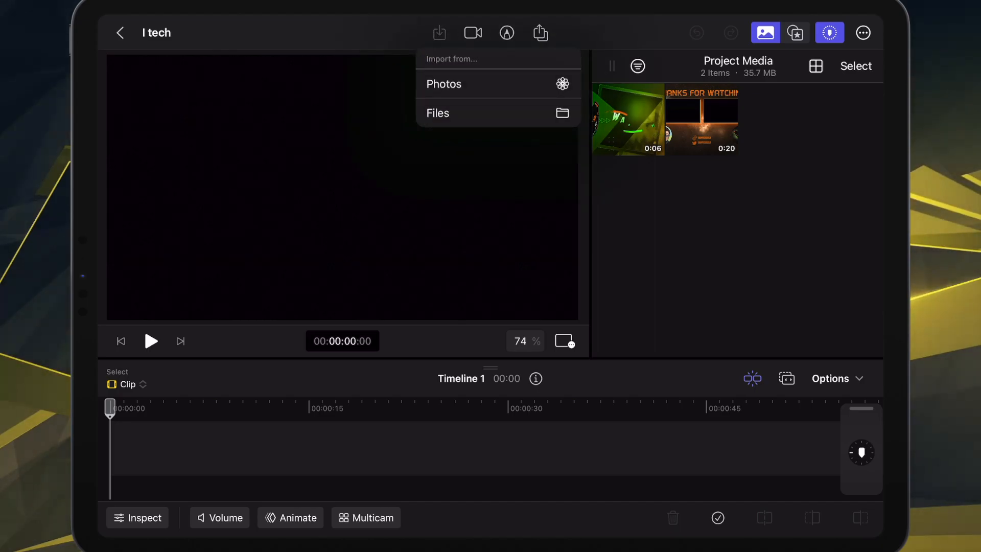
left_click(438, 113)
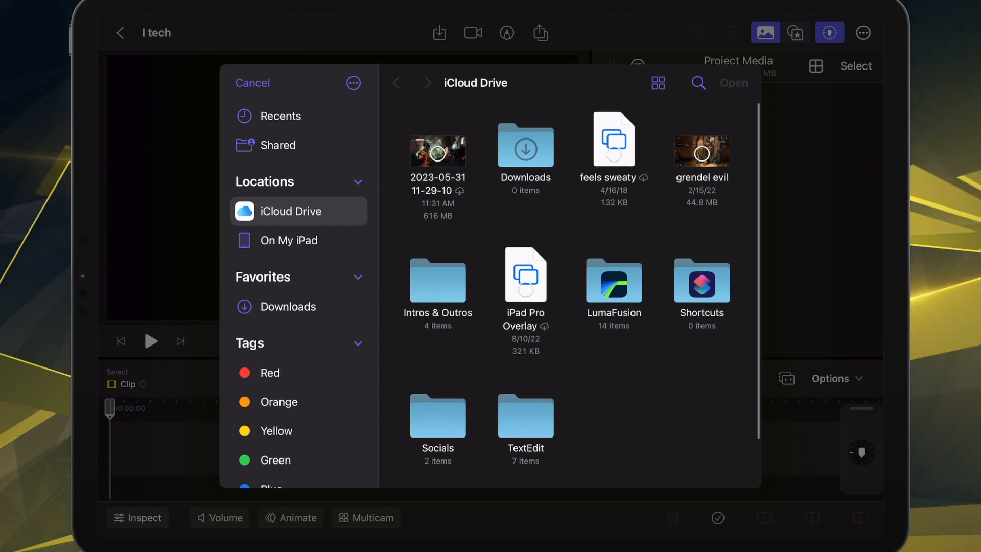
left_click(438, 152)
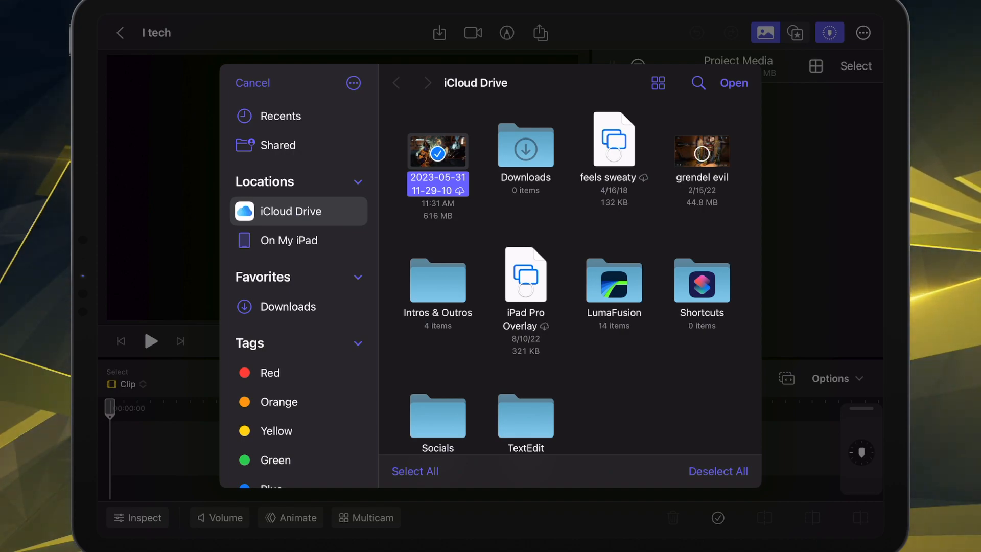
left_click(732, 83)
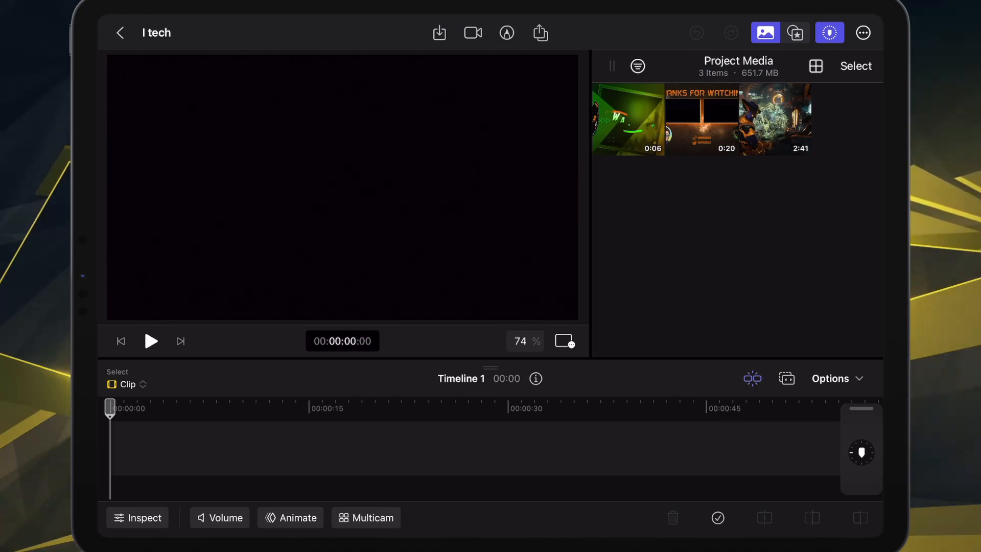
Add the 0:06 intro clip then the 2:41 gameplay clip to the timeline and show volume editing.
right_click(627, 118)
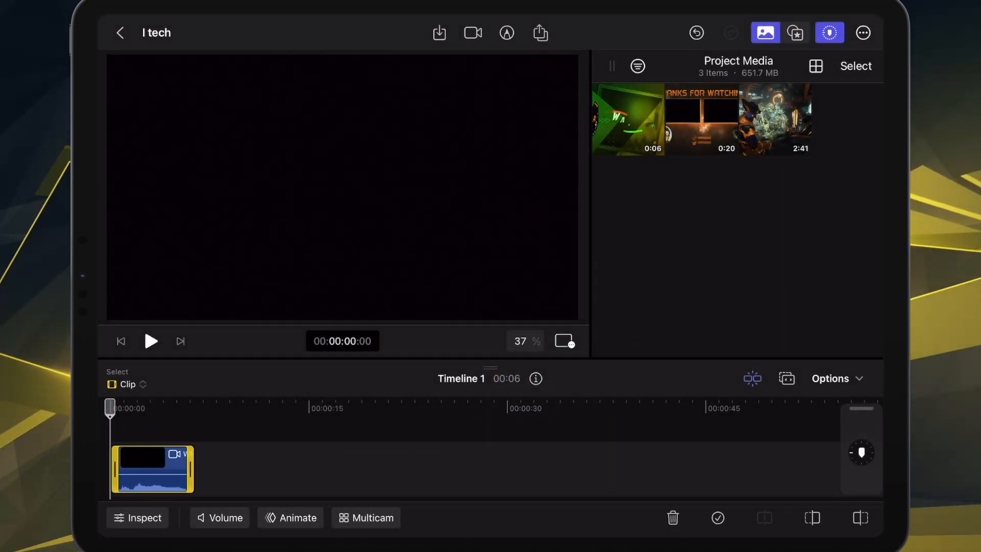
right_click(627, 119)
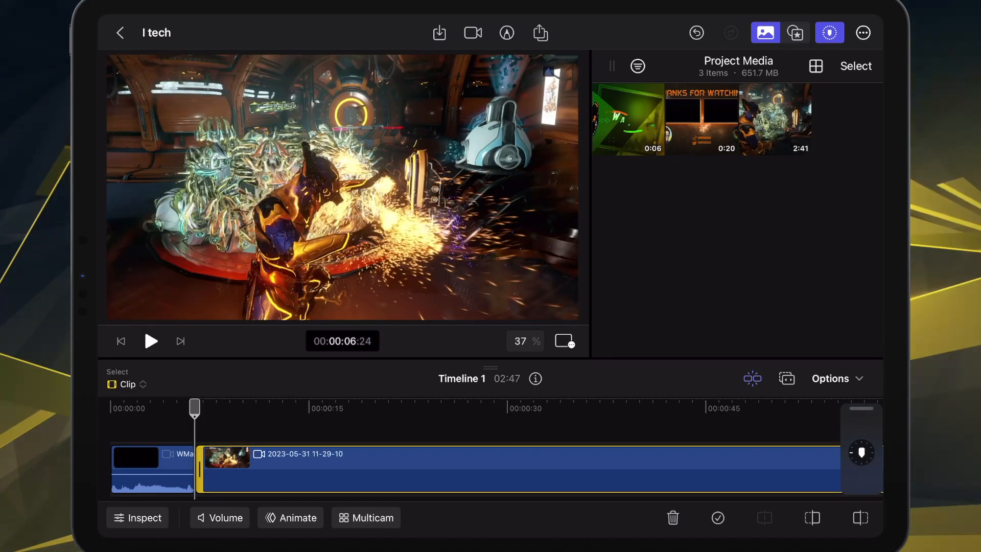
left_click(220, 517)
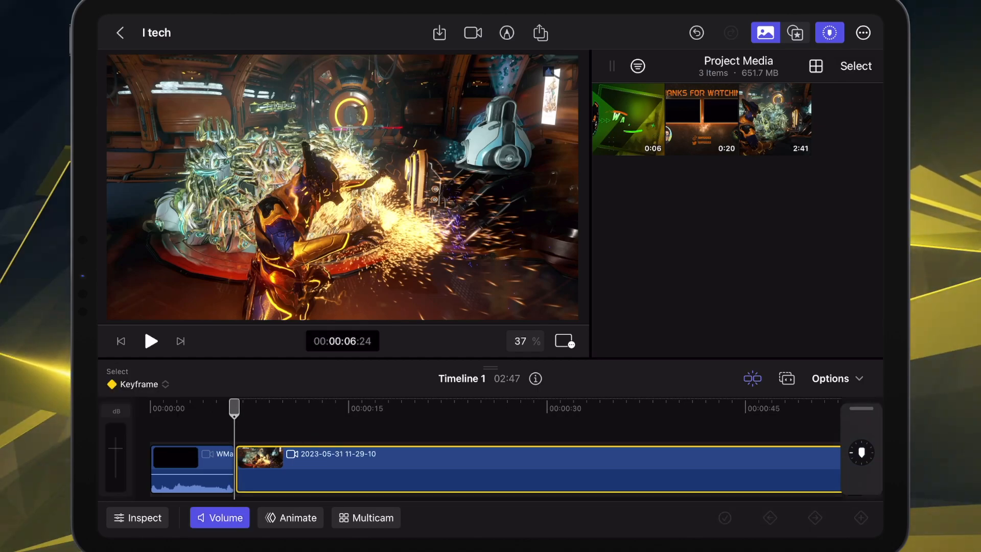
left_click(137, 517)
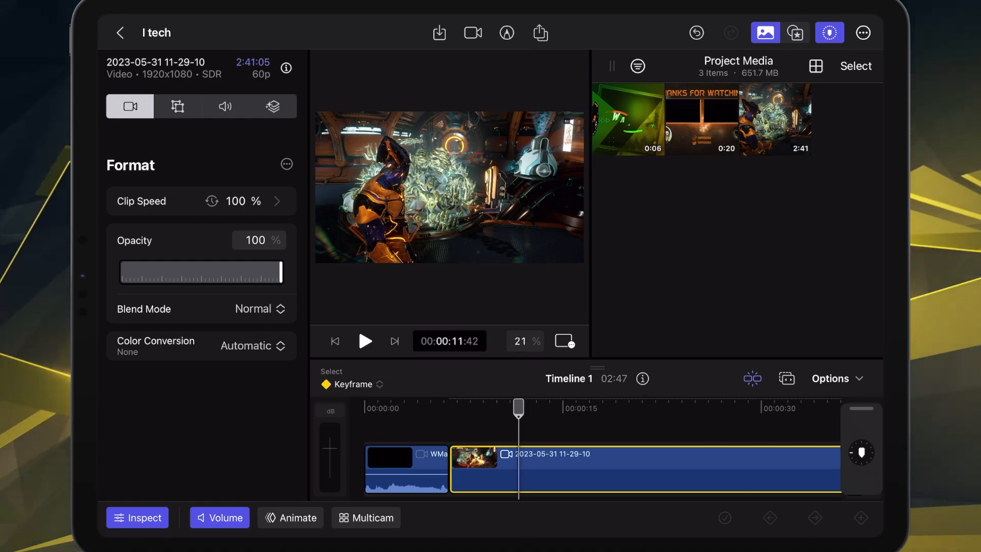
View the gameplay clip's Audio settings and expand its Stereo 1 audio into its own lane.
left_click(225, 105)
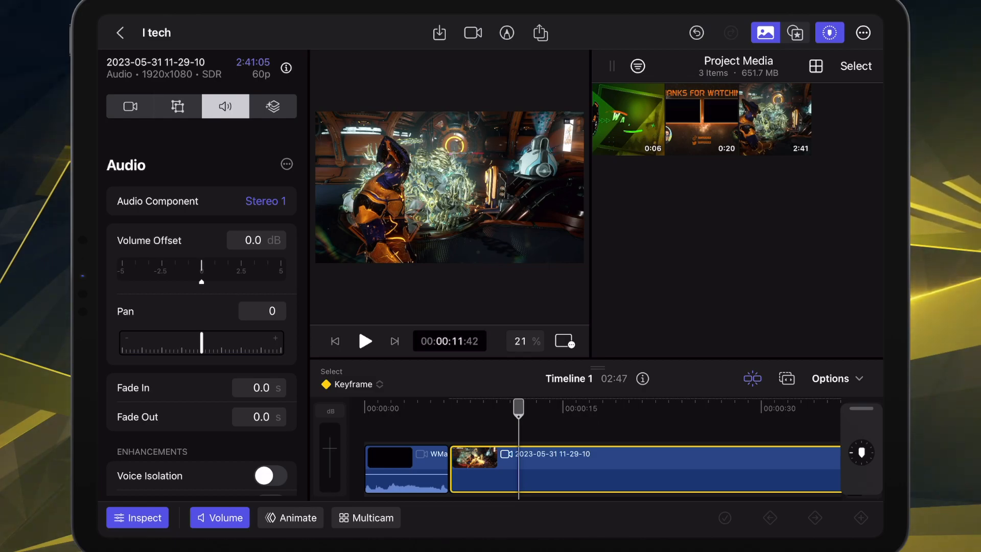
scroll("down", 3)
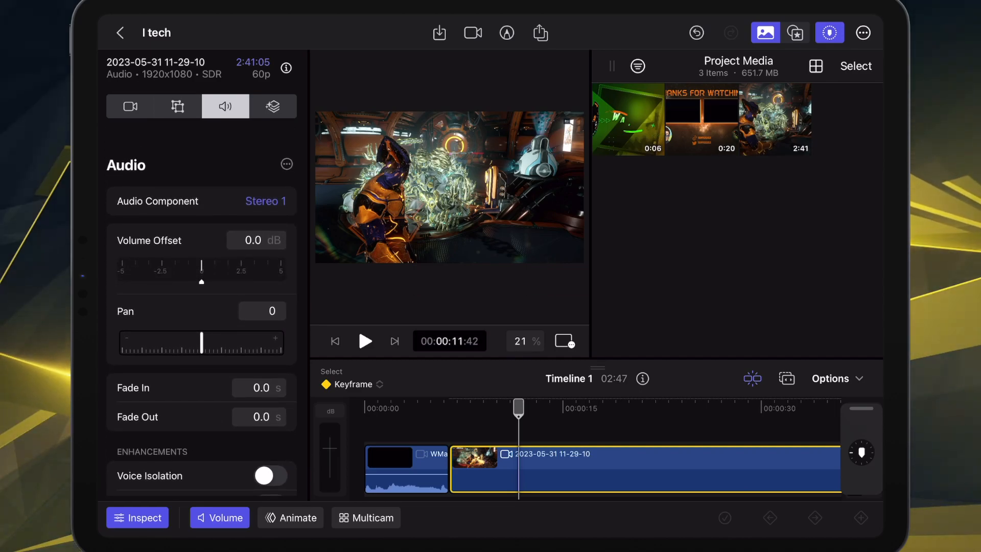
left_click(286, 164)
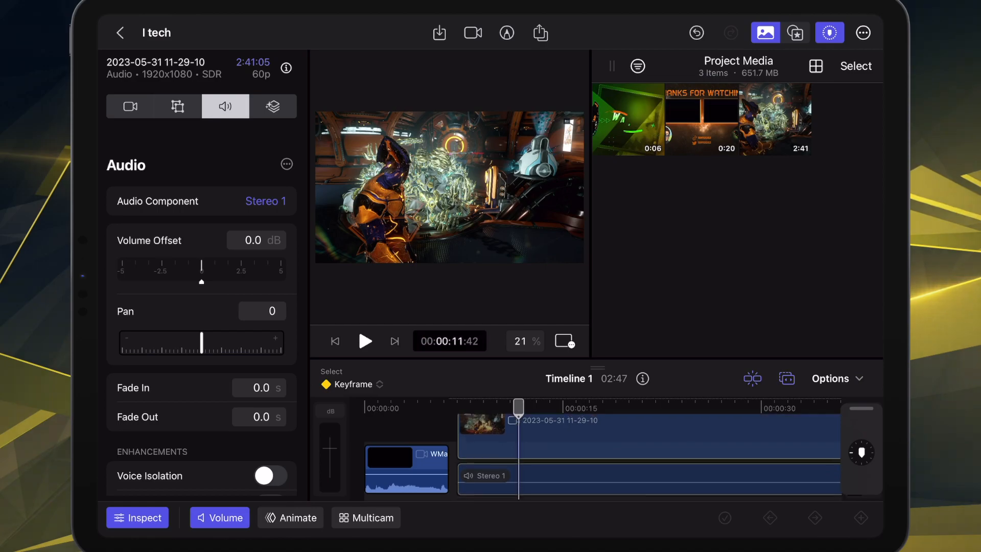
Browse the gameplay clip's audio components and switch the shown component to Stereo 3.
left_click(645, 439)
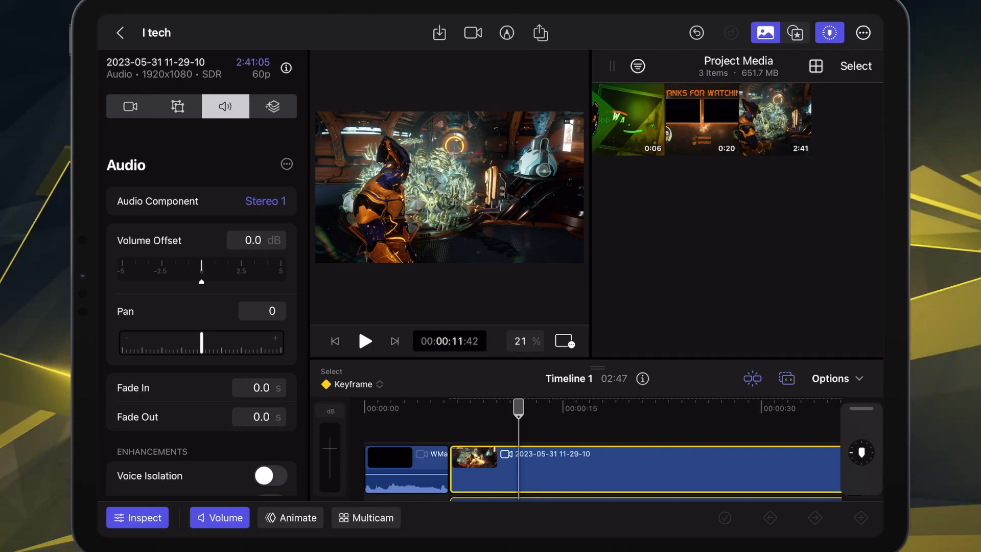
scroll("down", 3)
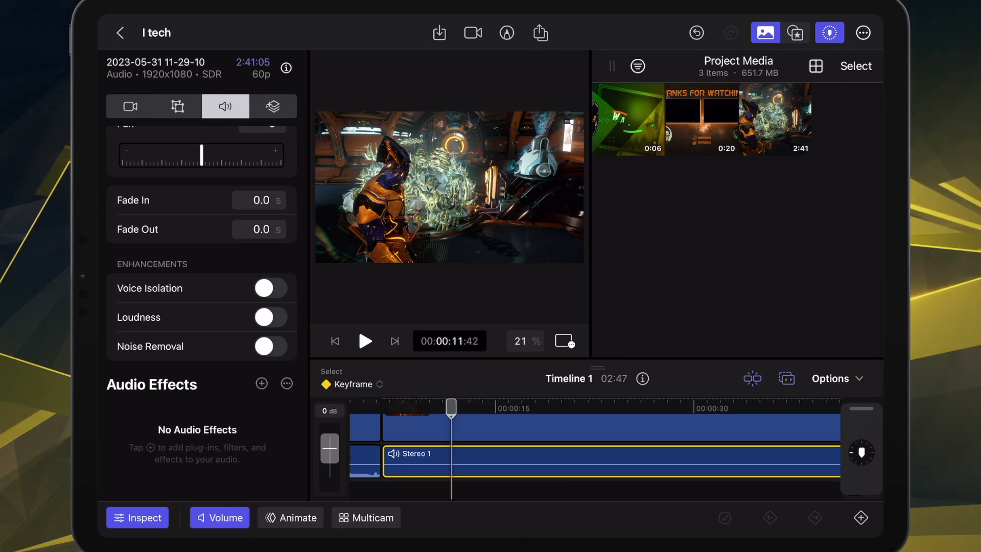
left_click(286, 383)
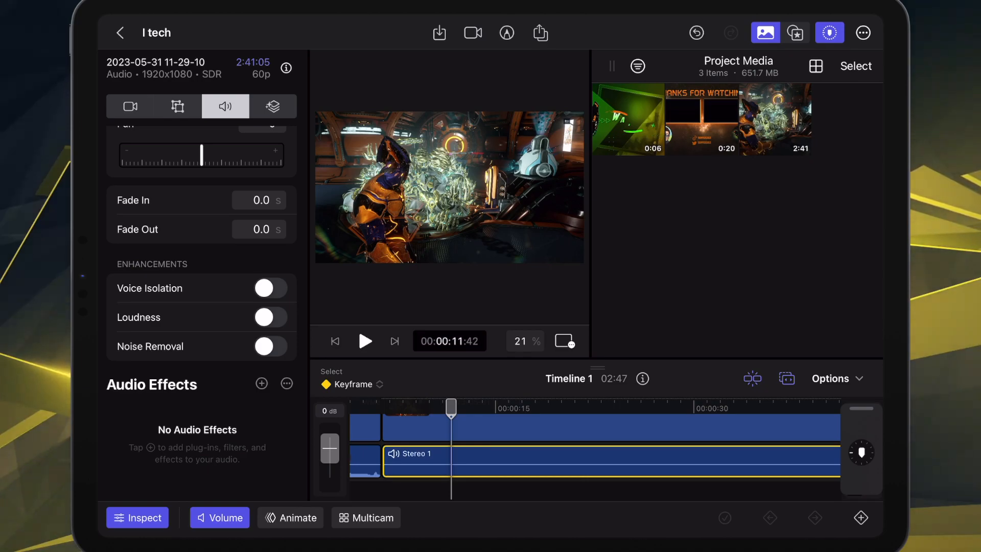
scroll("down", 3)
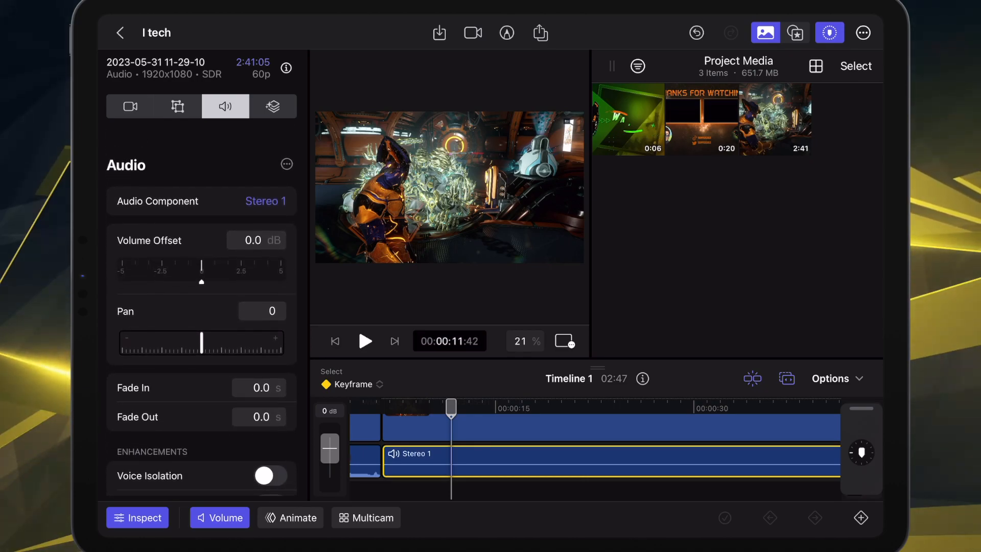
left_click(266, 201)
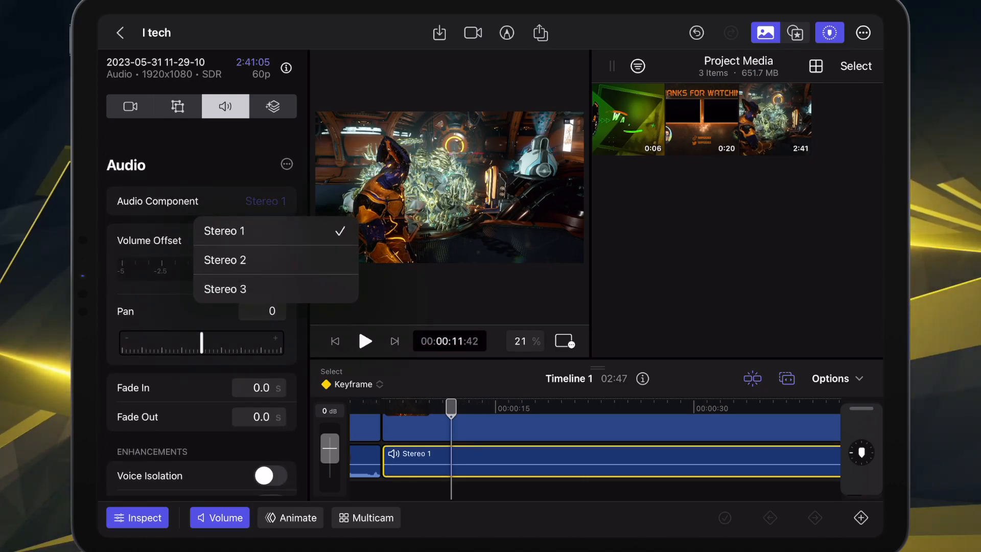
left_click(225, 289)
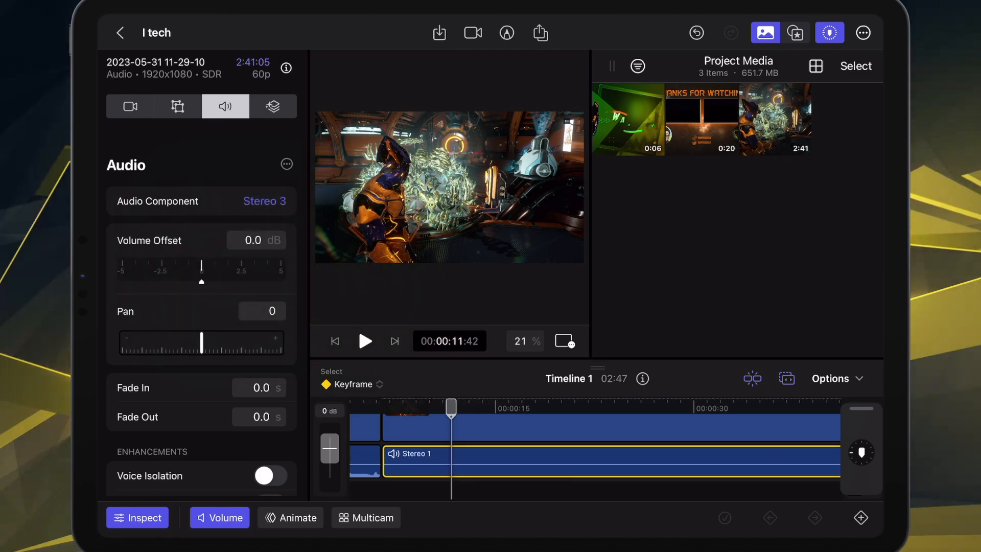
Check Stereo 1 and the video part of the clip, then hide the clip settings panel.
left_click(130, 105)
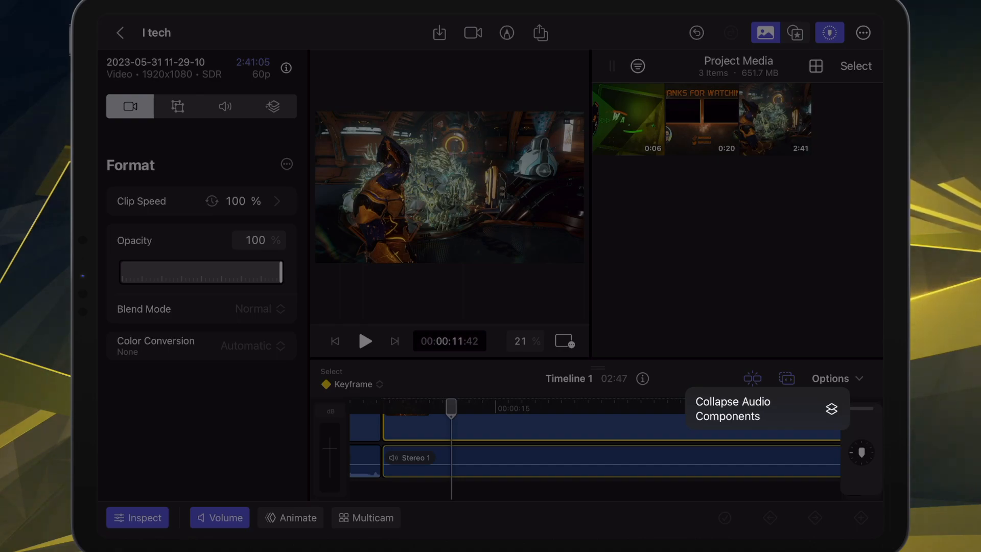
left_click(225, 105)
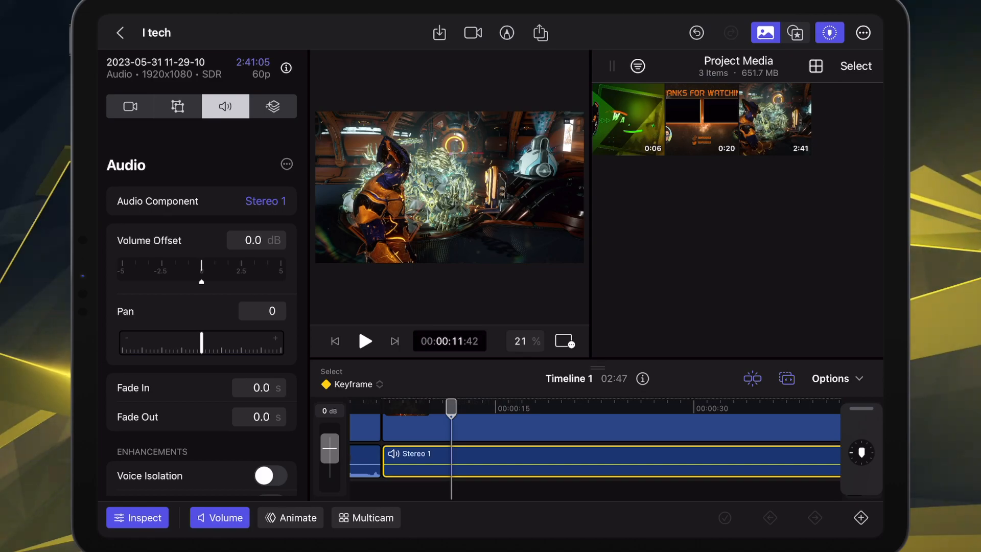
left_click(129, 105)
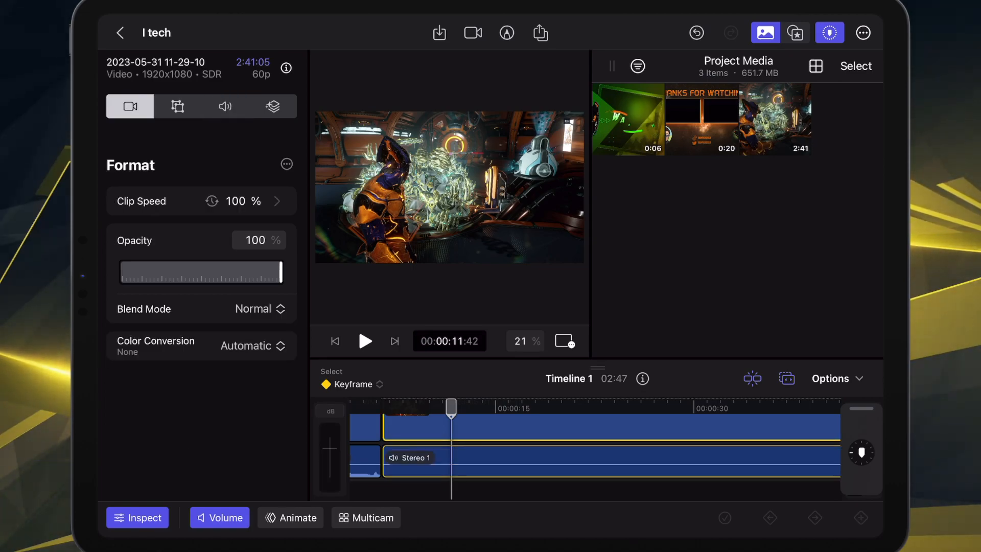
left_click(225, 105)
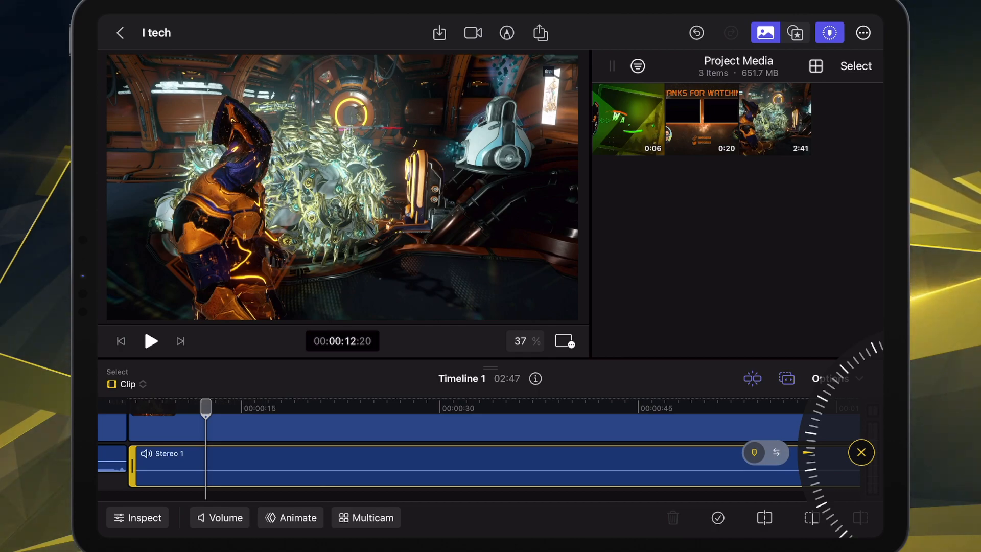
Skim to about 31 seconds and collapse the clip's audio components into a single item.
left_click(151, 341)
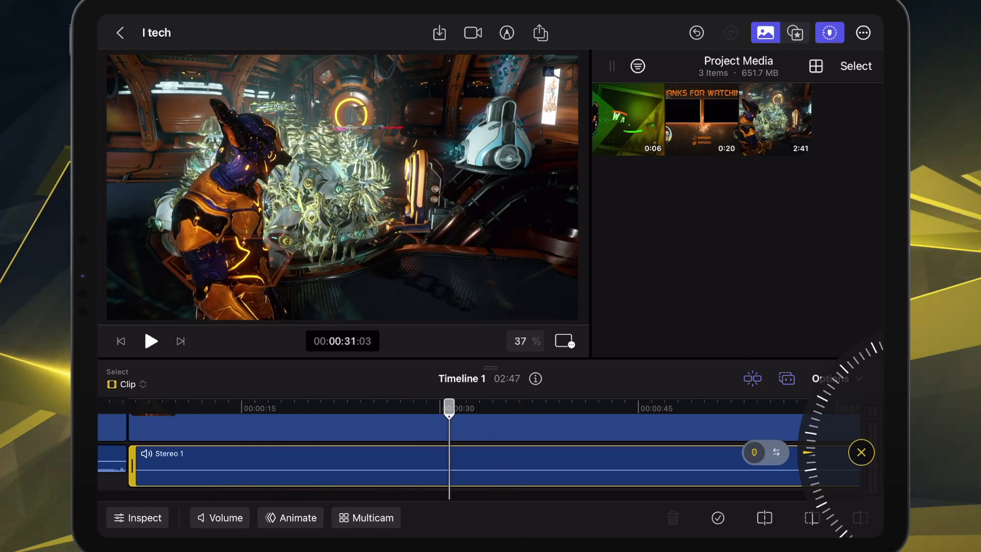
left_click_drag(449, 407, 408, 408)
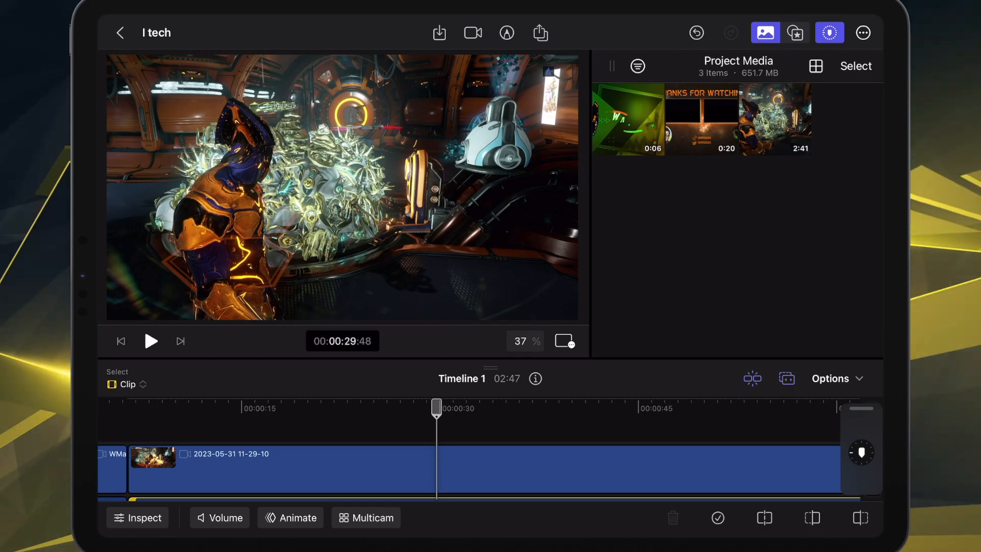
Add an Essential Lower Third title from the Titles browser with Text 1 reading 'I tech'.
left_click(795, 33)
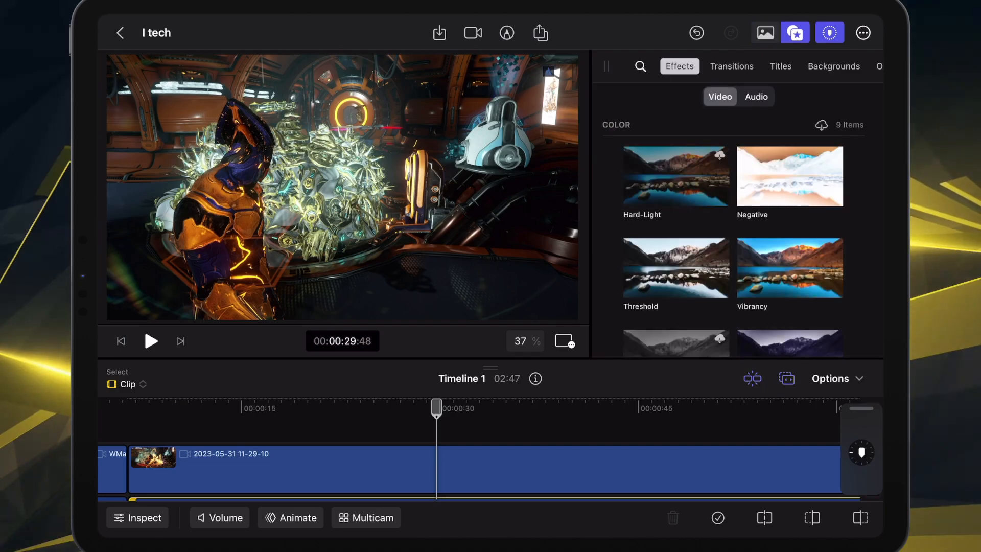
left_click(780, 65)
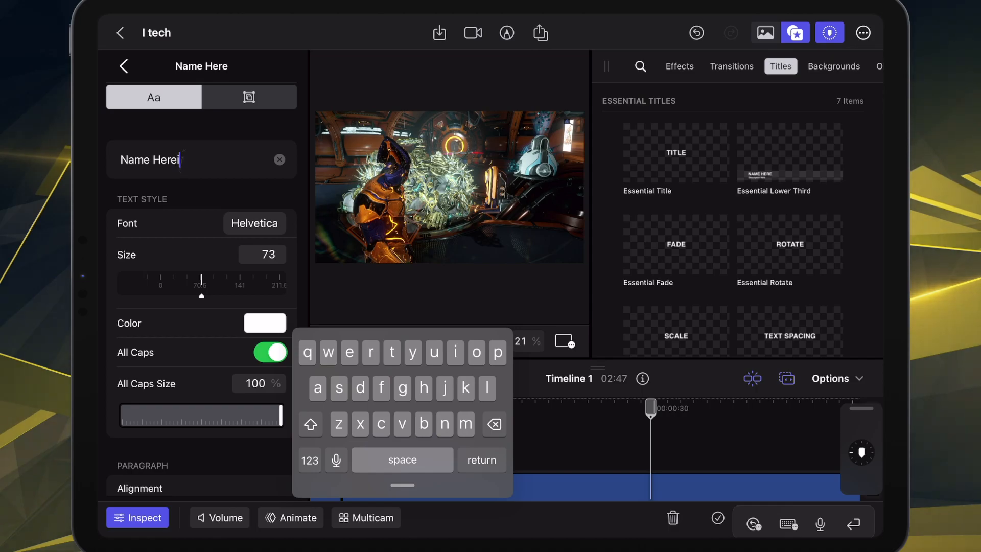
type("l tech")
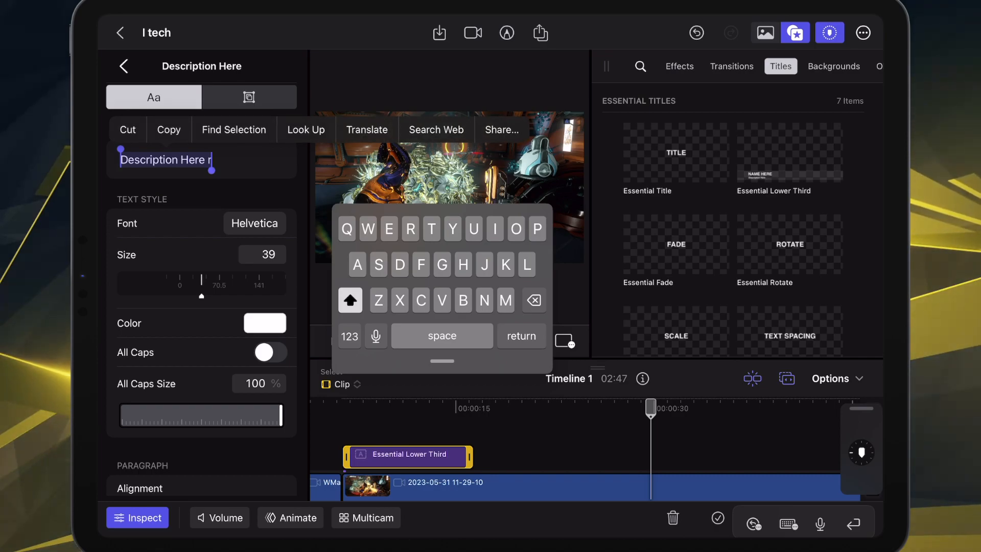
Replace the title's description placeholder with 'subscribe'.
left_click(130, 130)
type("S")
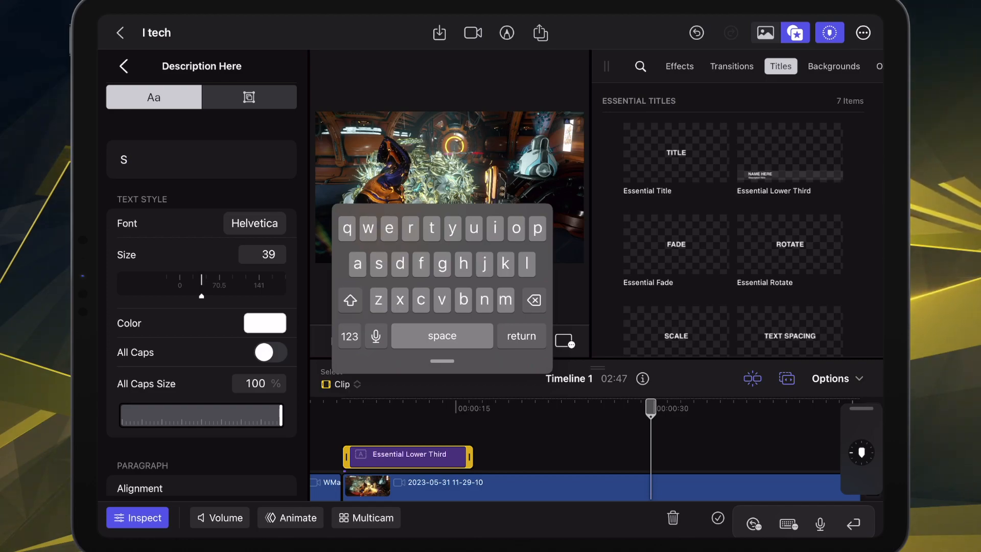
type("ubscrib")
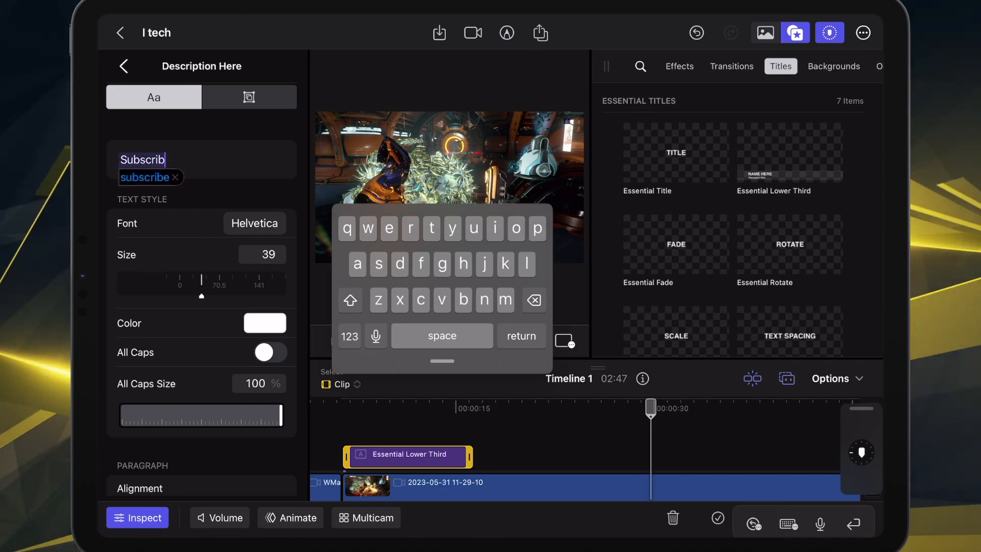
type("e...")
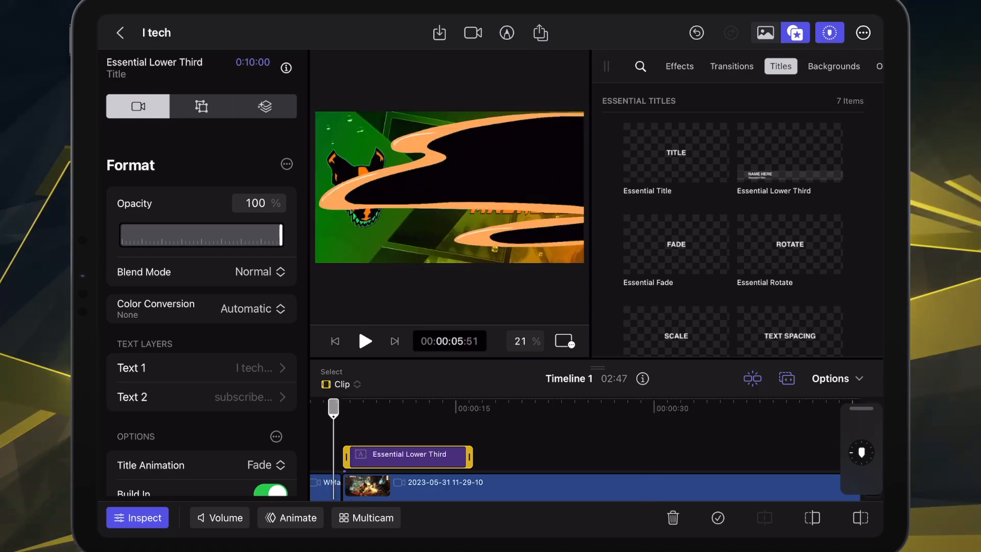
Play back to preview the lower third, then start a Live Drawing over the video.
left_click(366, 341)
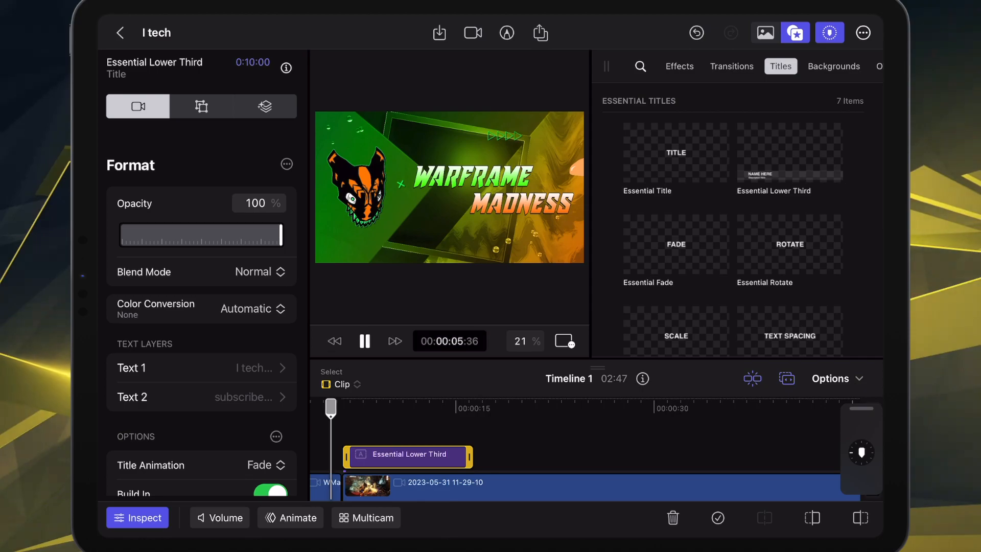
left_click(364, 342)
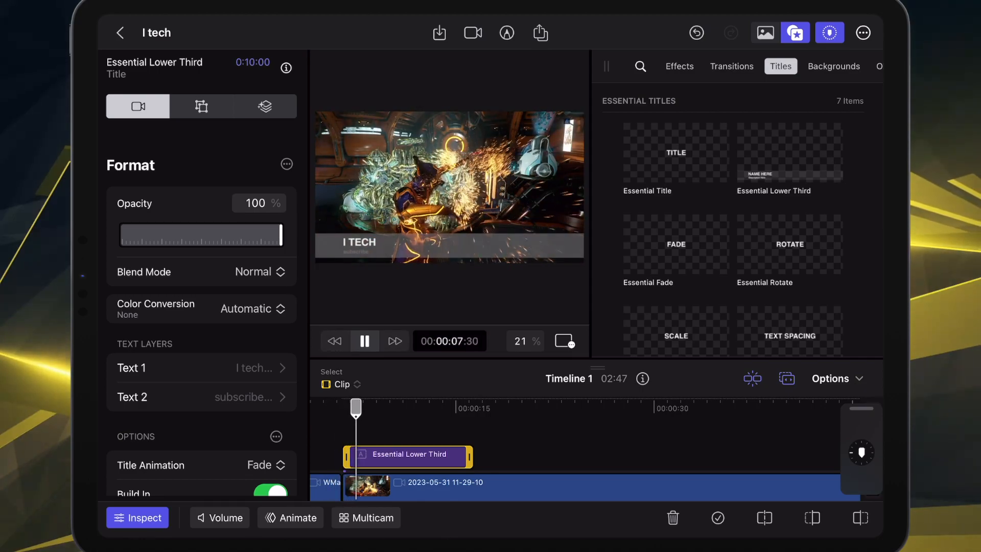
left_click(364, 341)
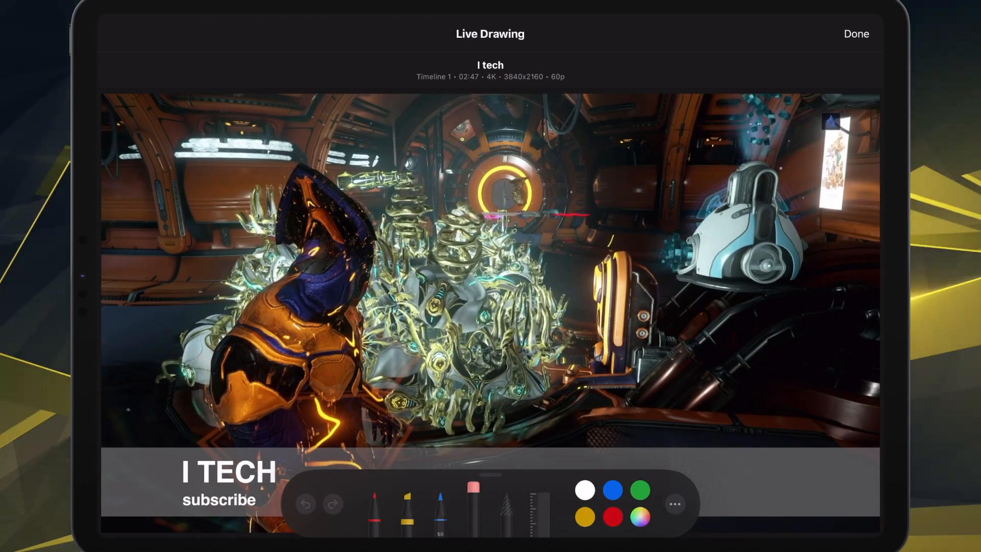
Scribble over the frame with a red pen marker and finish, adding a Live Drawing clip.
left_click(613, 516)
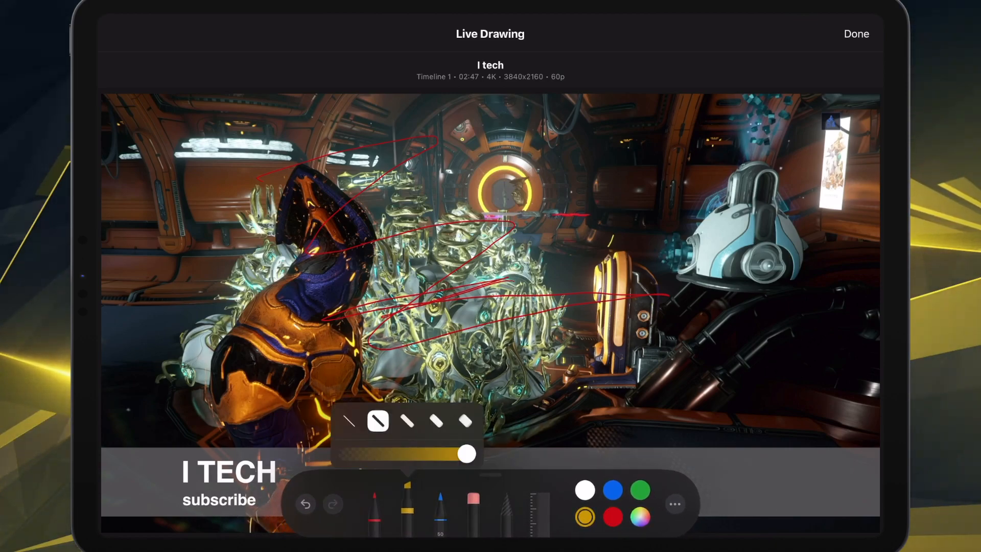
left_click(612, 516)
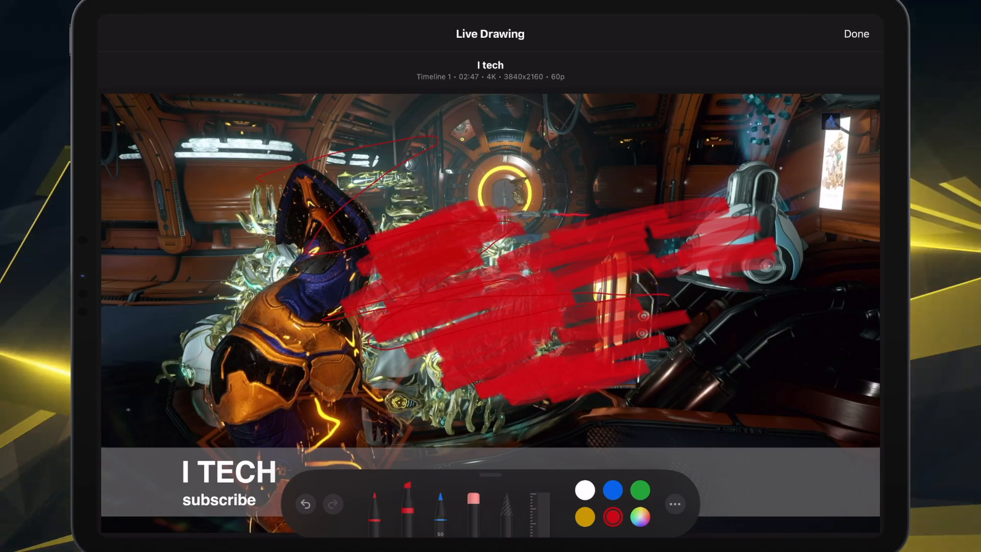
left_click(856, 34)
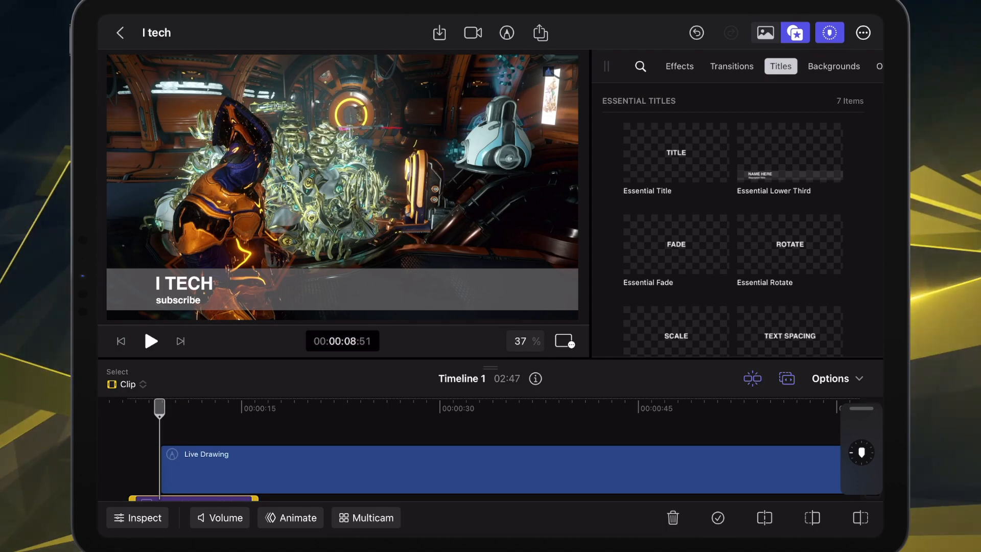
Play back the video with the red drawing and bring up the timeline Options.
left_click(150, 342)
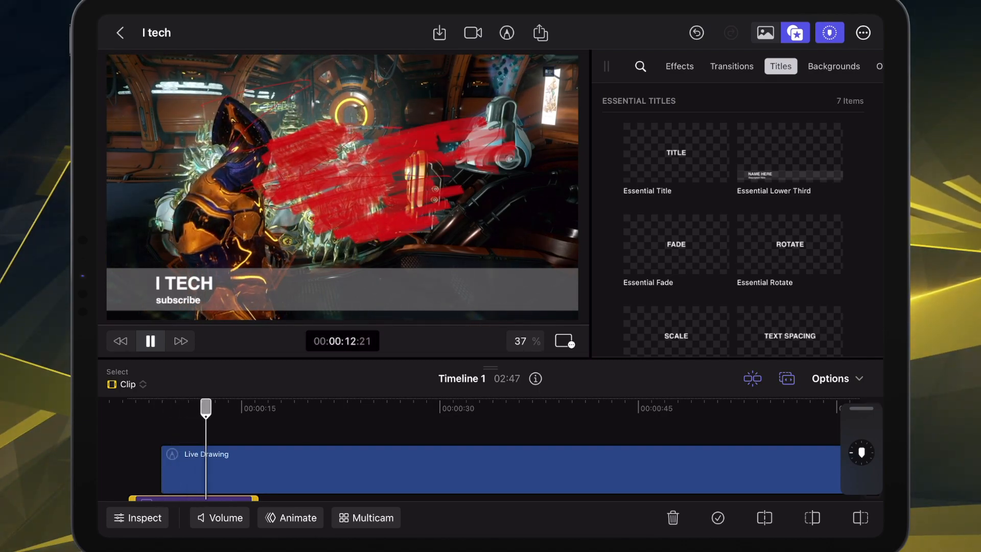
left_click(150, 342)
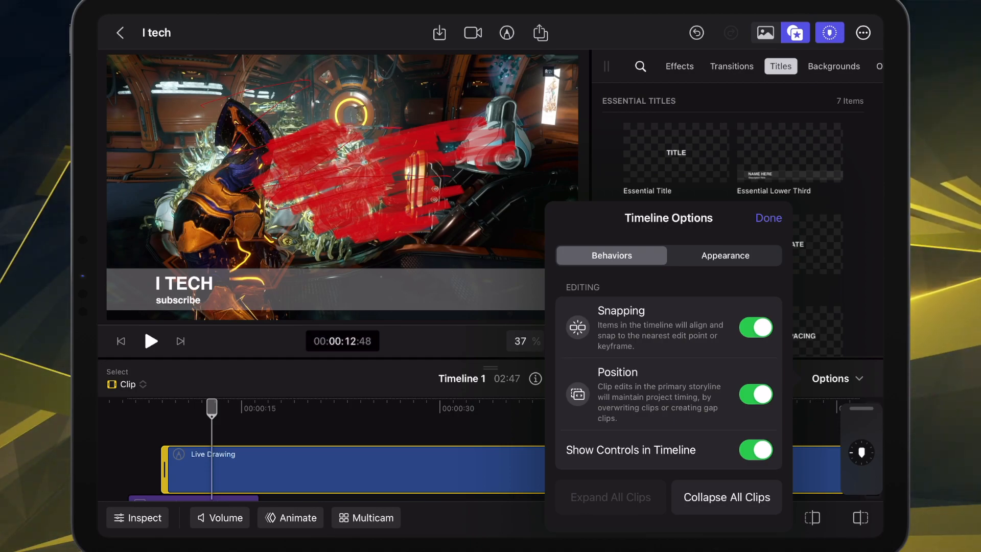
Collapse all timeline clips via Timeline Options and dismiss the options with Done.
left_click(755, 328)
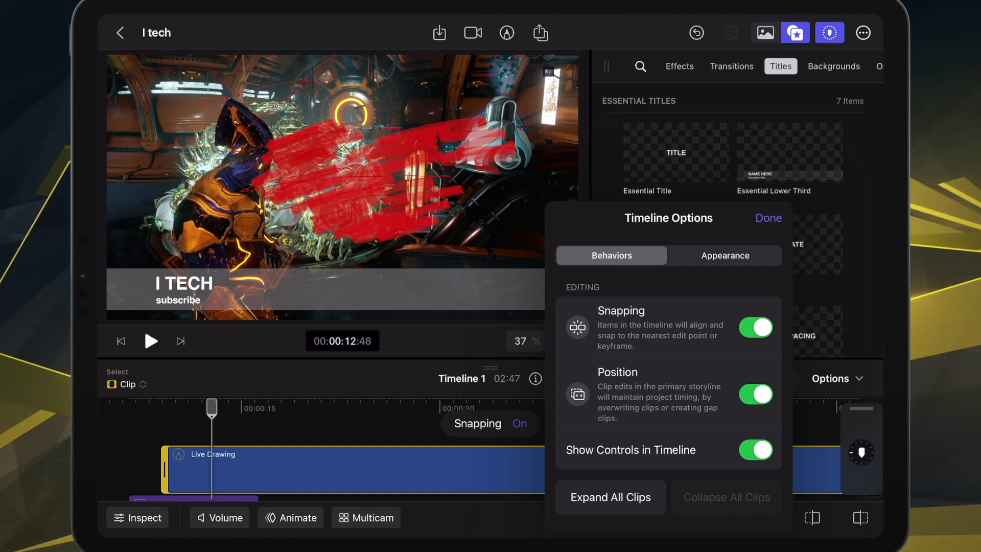
left_click(767, 218)
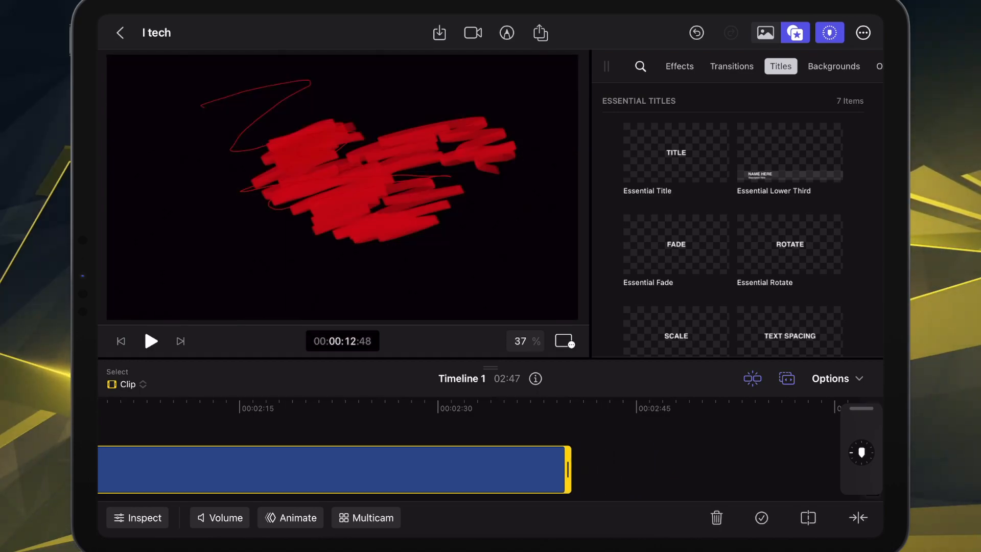
left_click_drag(567, 469, 438, 469)
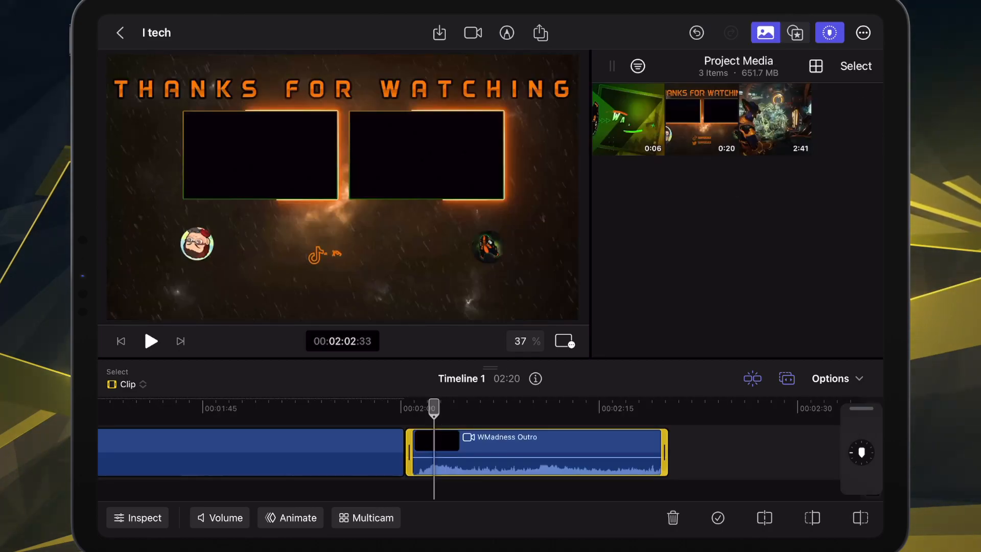
left_click(540, 33)
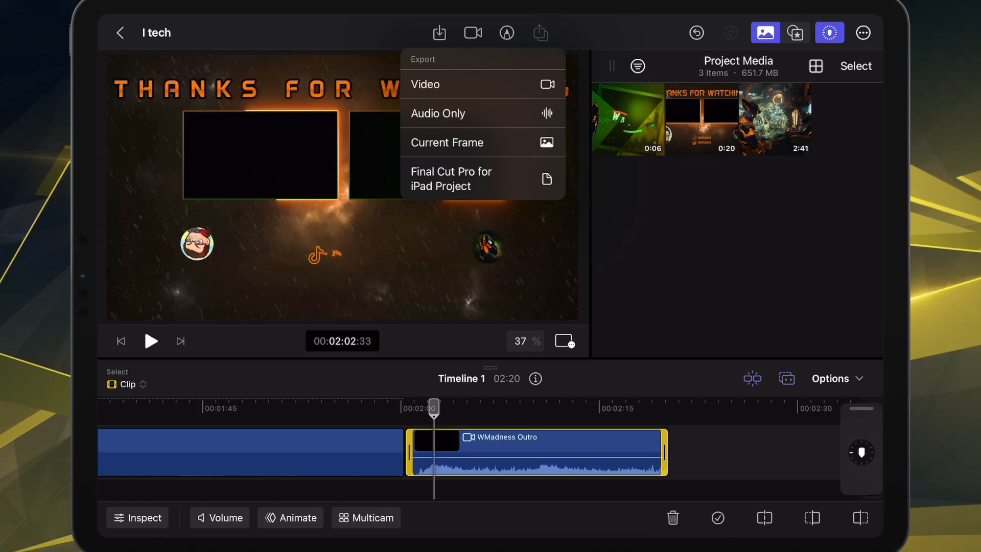
left_click(451, 179)
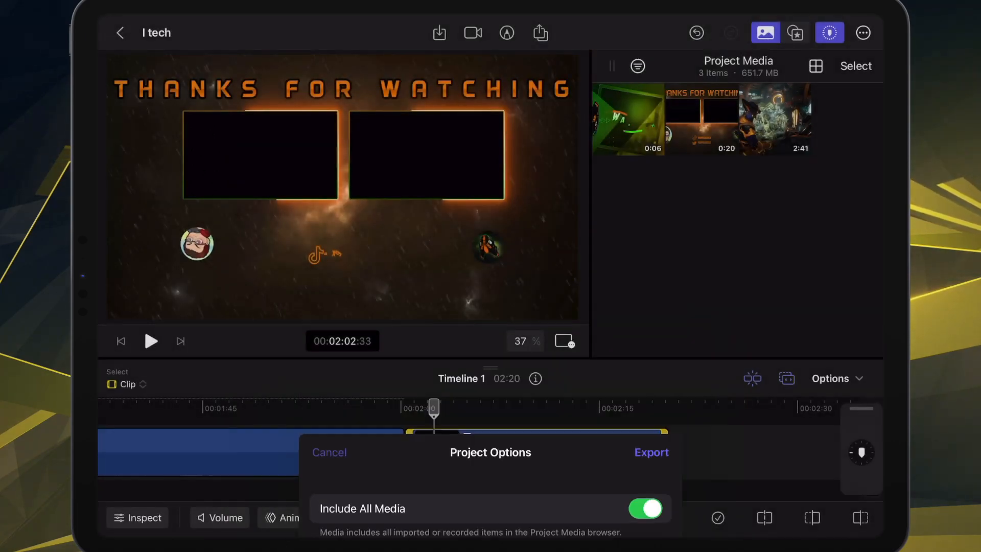
left_click(329, 452)
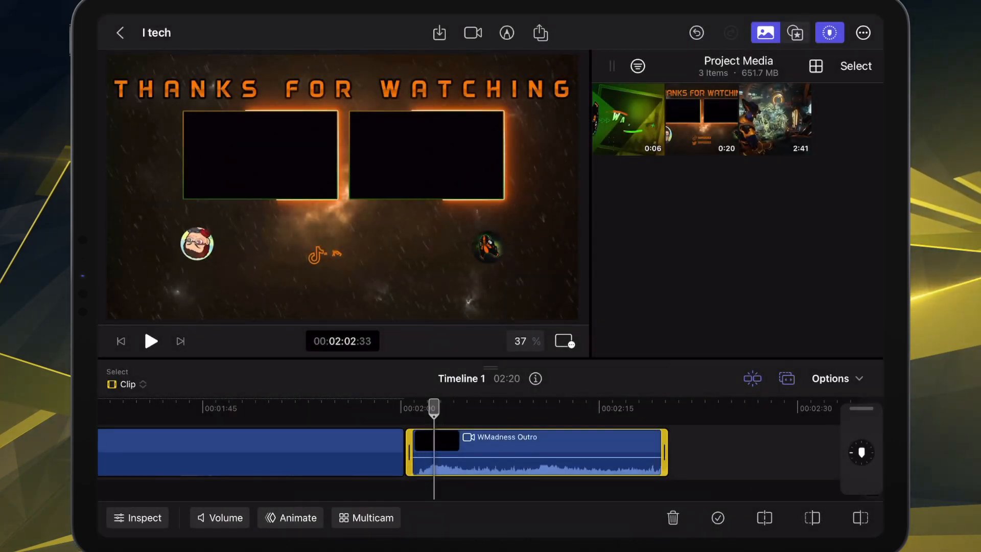
Start a Video export with resolution lowered to 1920×1080 and file type MP4.
left_click(540, 33)
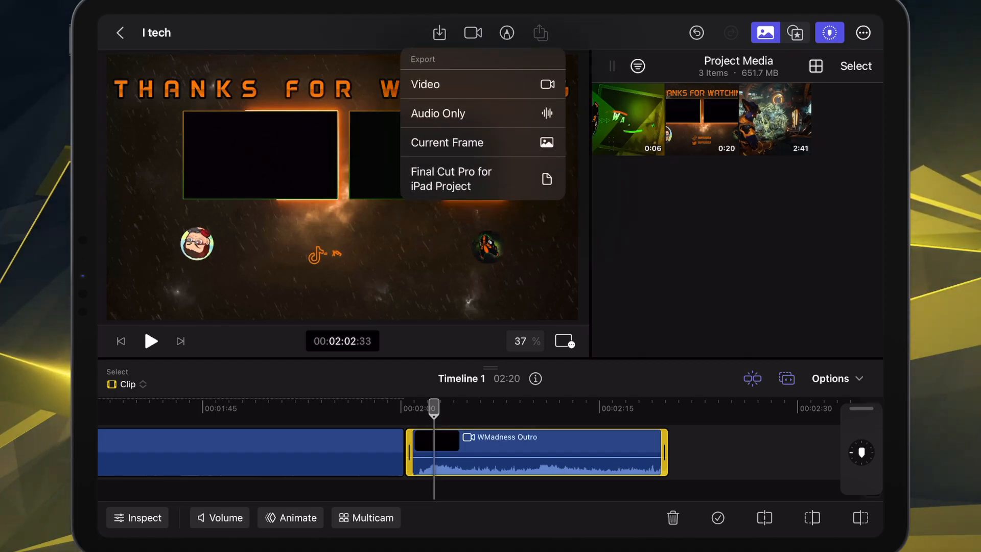
left_click(425, 85)
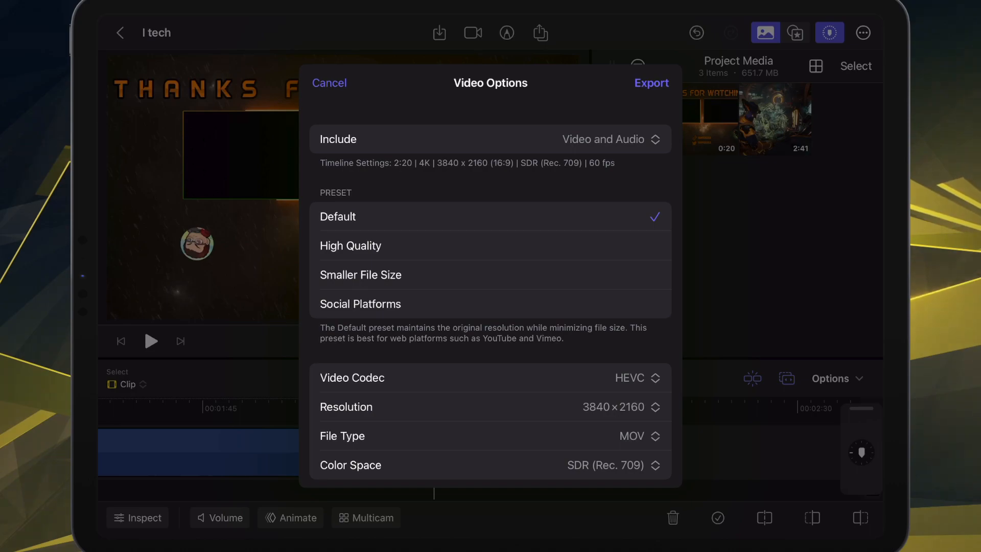
left_click(637, 407)
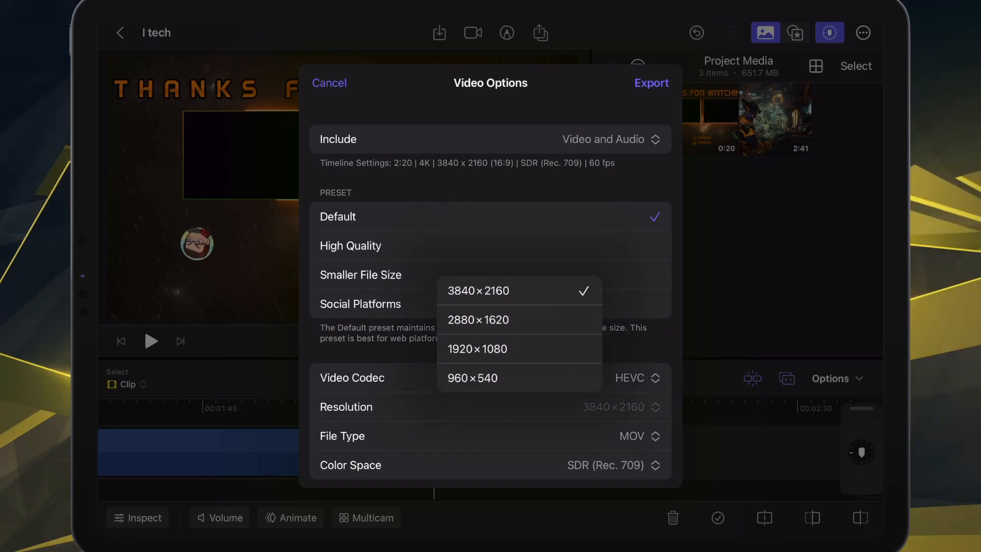
left_click(477, 349)
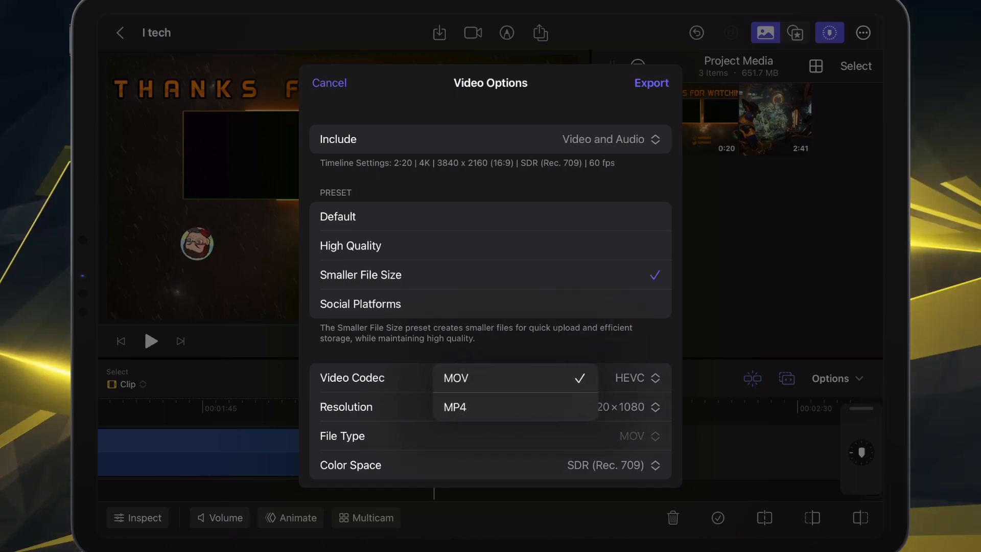
left_click(455, 406)
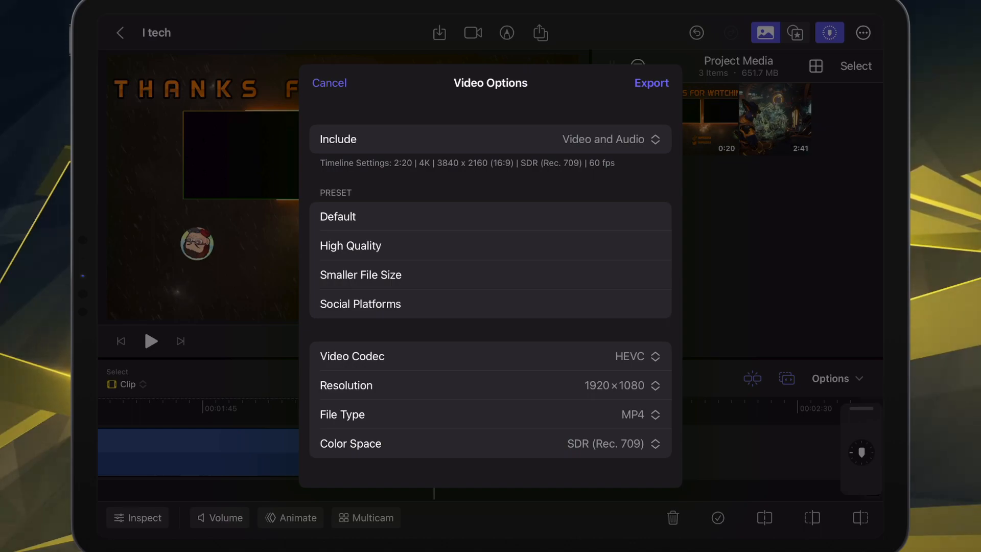
Set codec to H.264, reconfirm 1920×1080 and MP4, and launch the export.
left_click(350, 245)
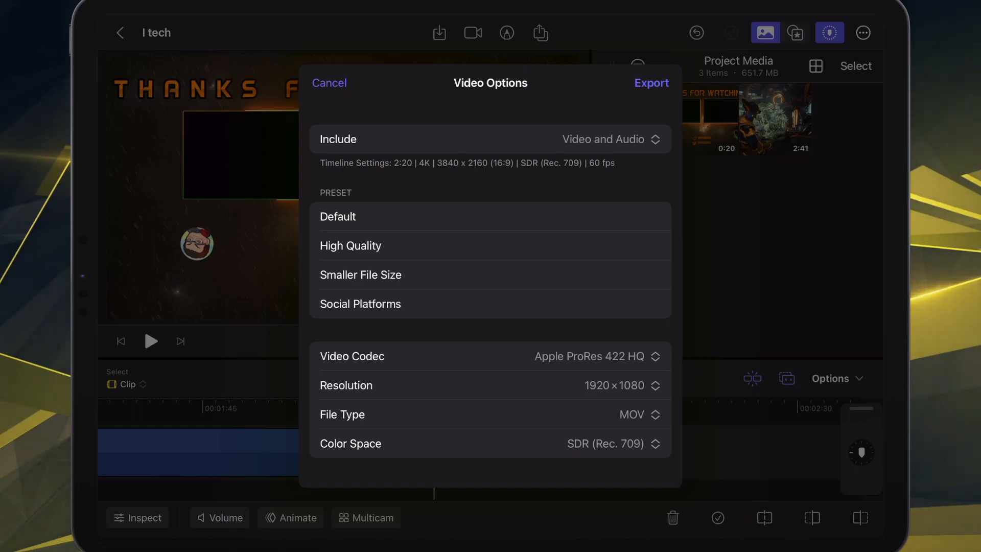
left_click(339, 216)
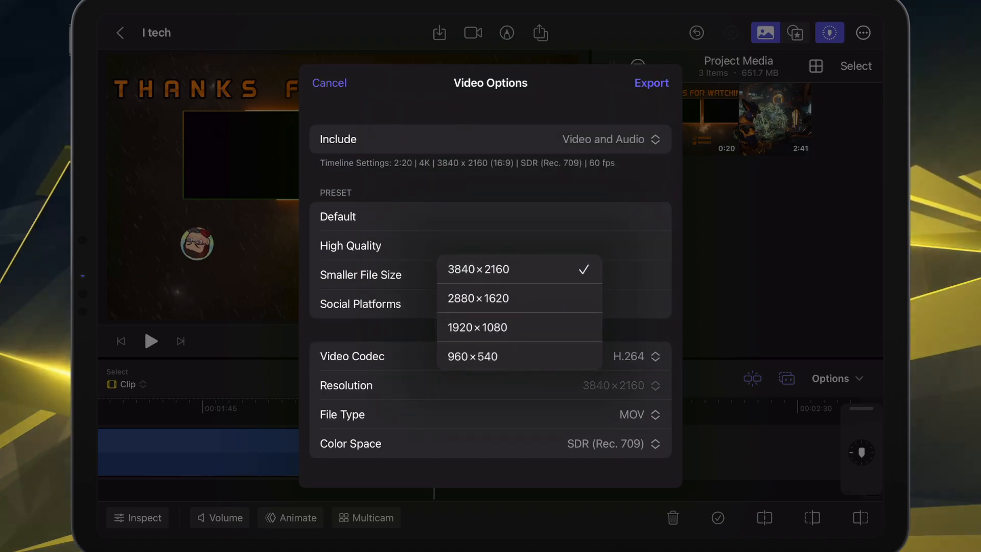
left_click(478, 327)
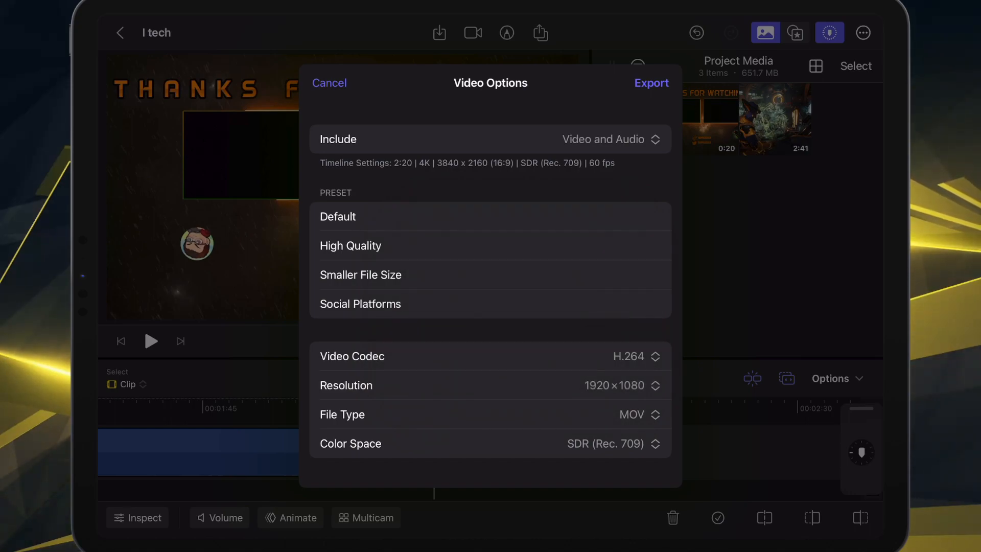
left_click(642, 414)
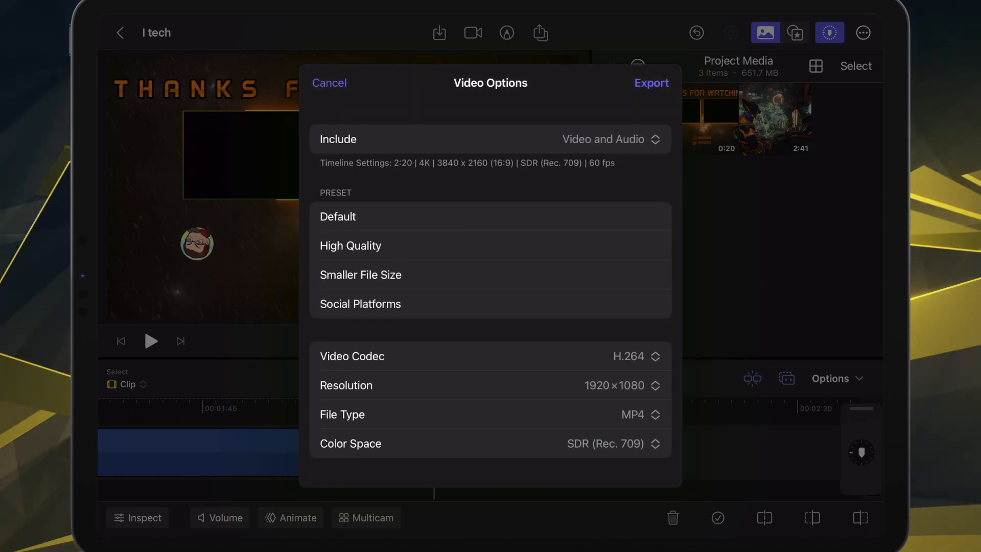
left_click(651, 83)
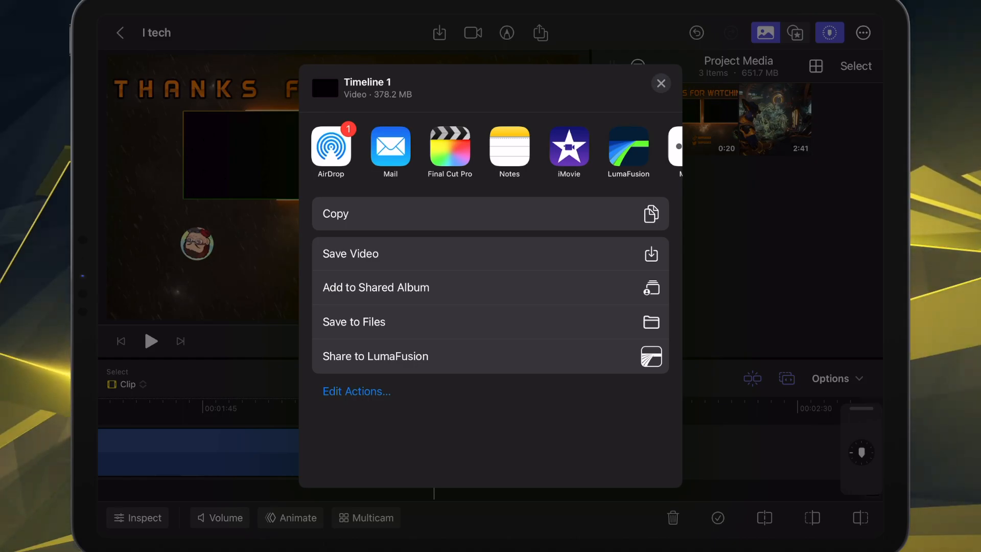
Save the exported Timeline 1 video to Files in iCloud Drive.
left_click(354, 322)
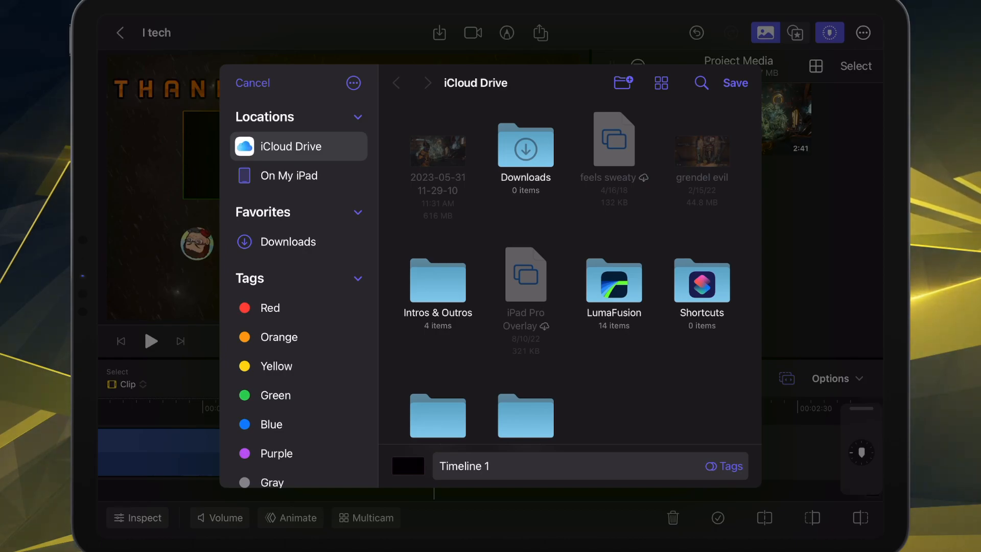
left_click(735, 82)
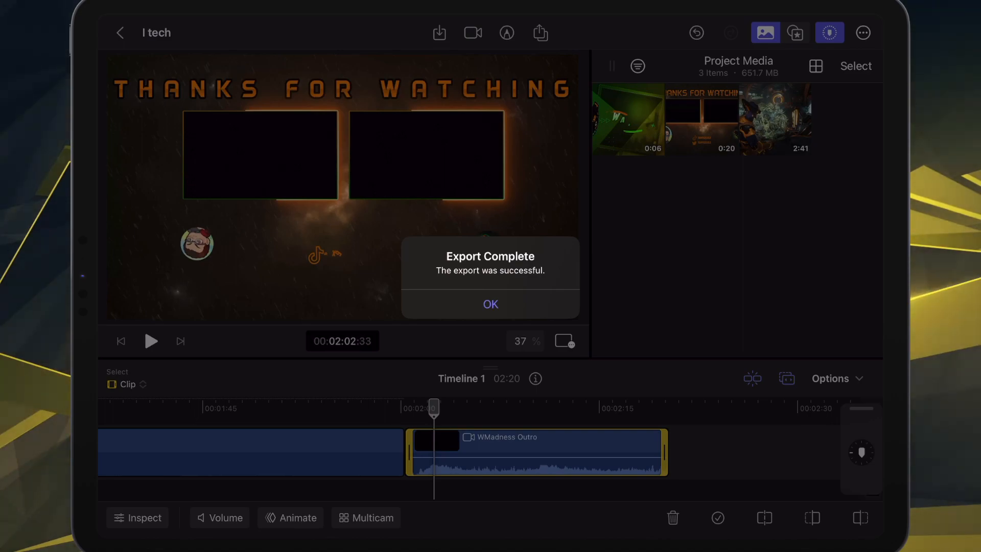
Acknowledge Export Complete with OK and bring up the media import sources.
left_click(490, 305)
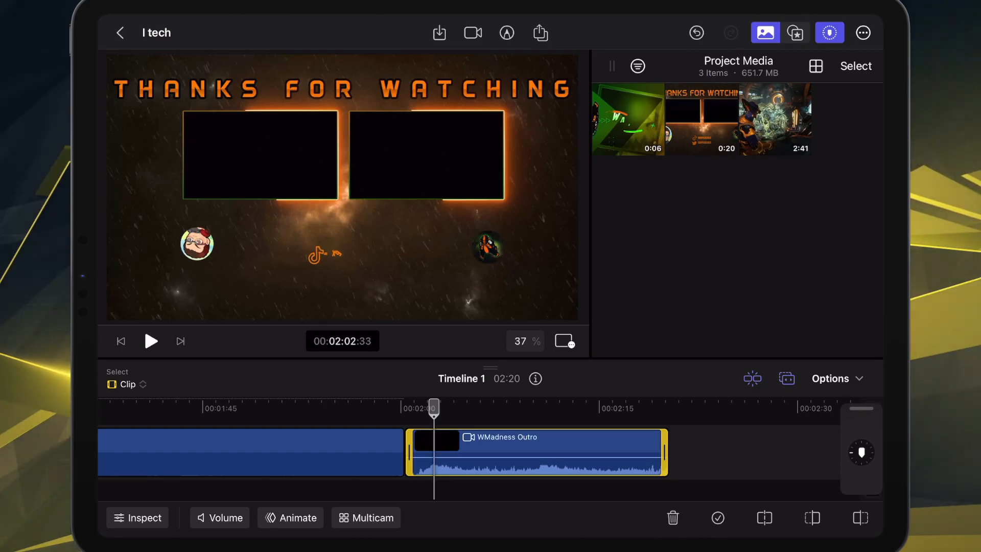
left_click(440, 32)
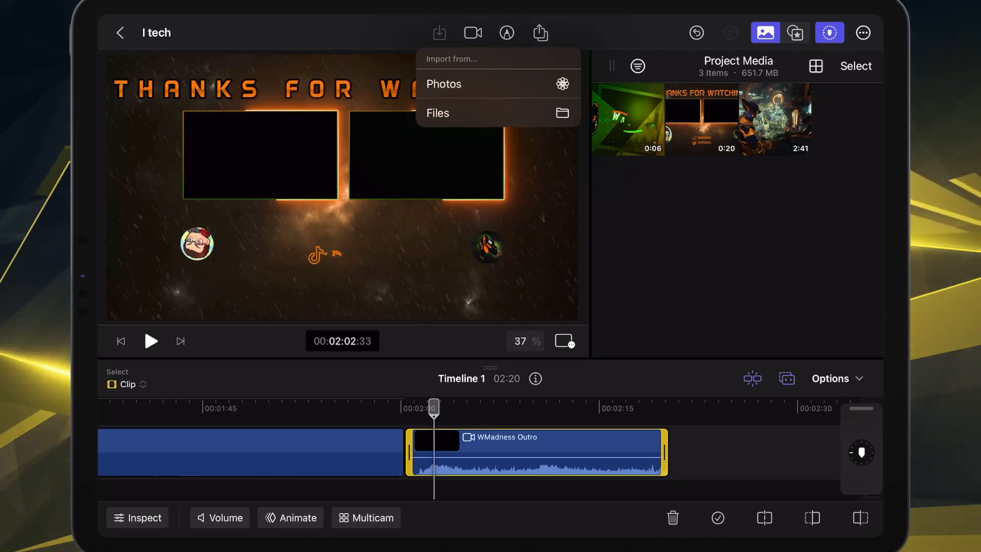
Import from Files, selecting the exported Timeline 1 movie in iCloud Drive.
left_click(438, 114)
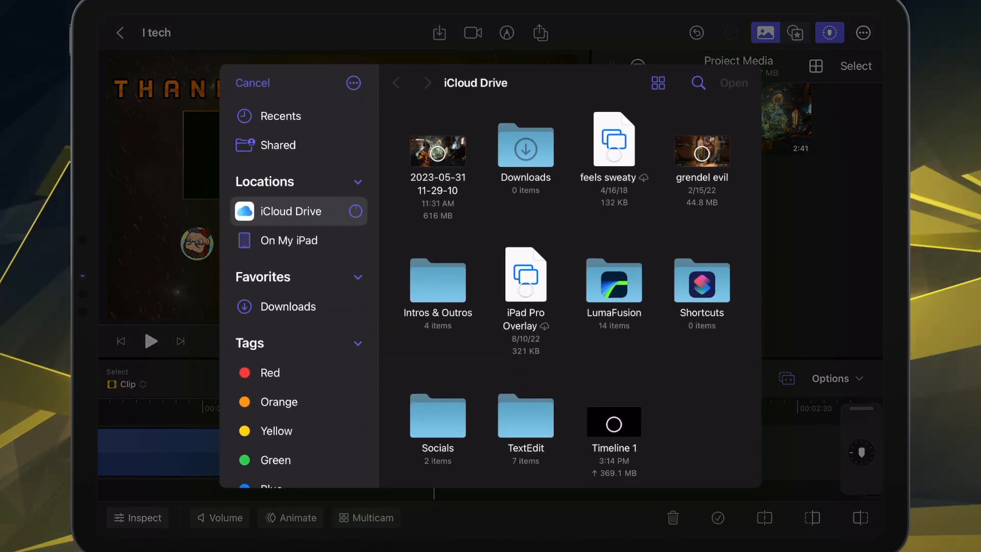
left_click(613, 422)
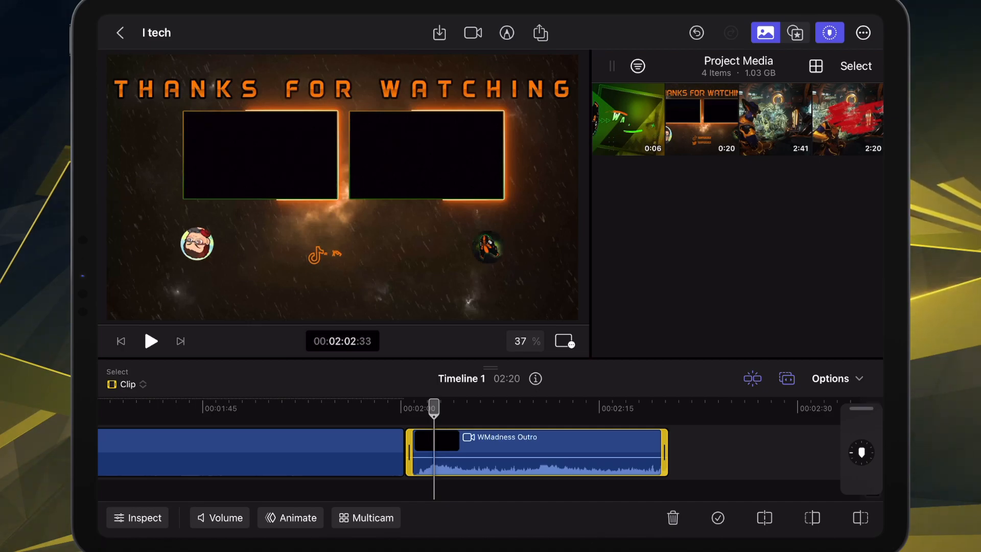
Preview the imported 2:20 Timeline 1 clip from Project Media, playing and skimming its footage.
left_click(846, 118)
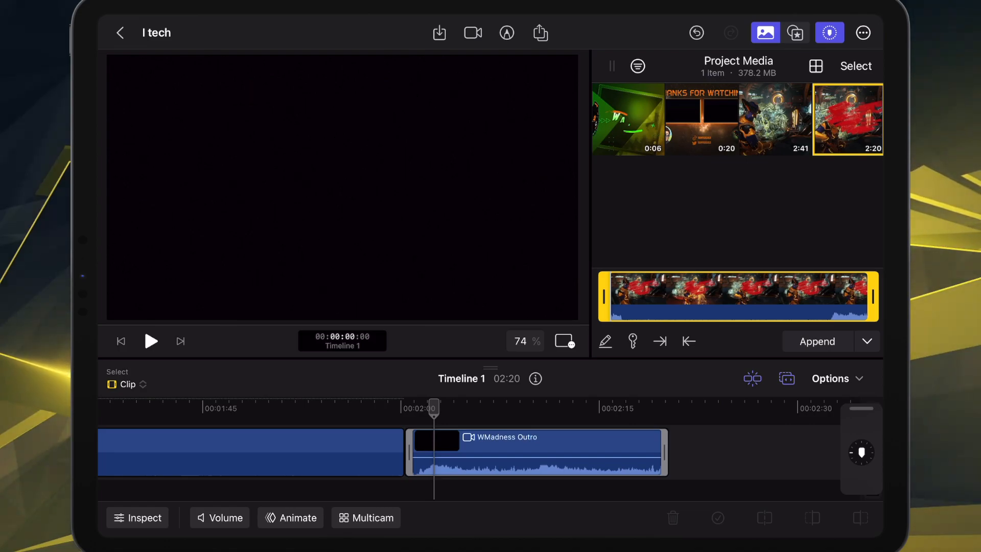
left_click(151, 341)
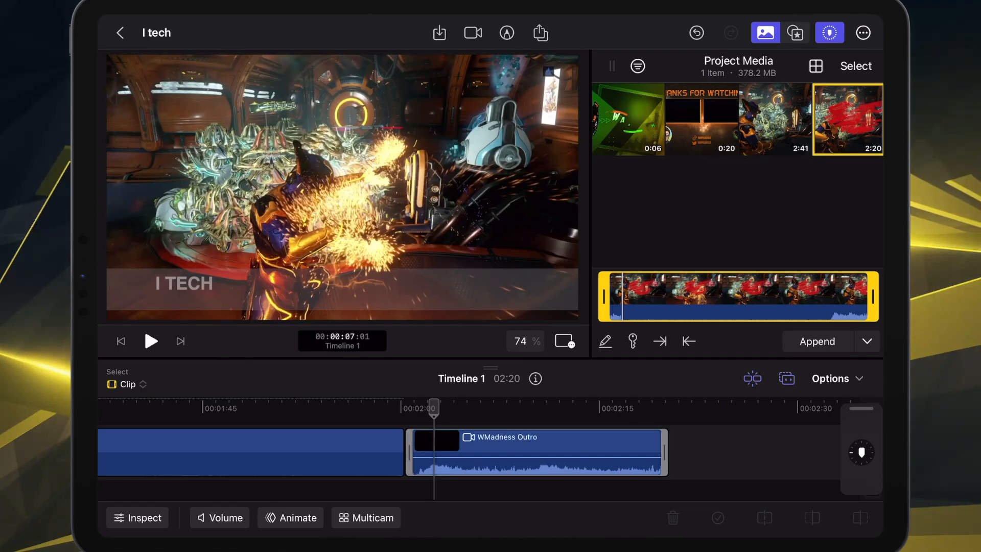
left_click(151, 341)
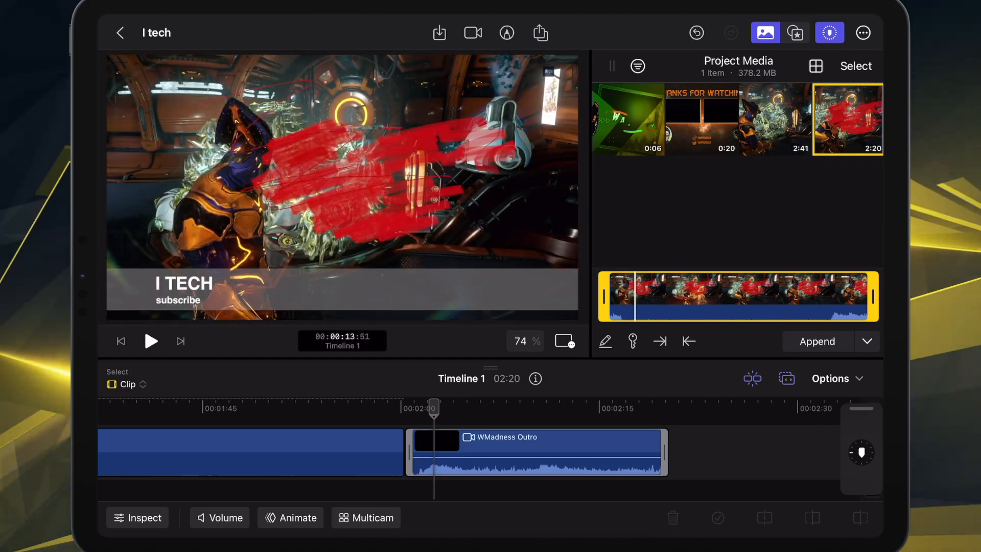